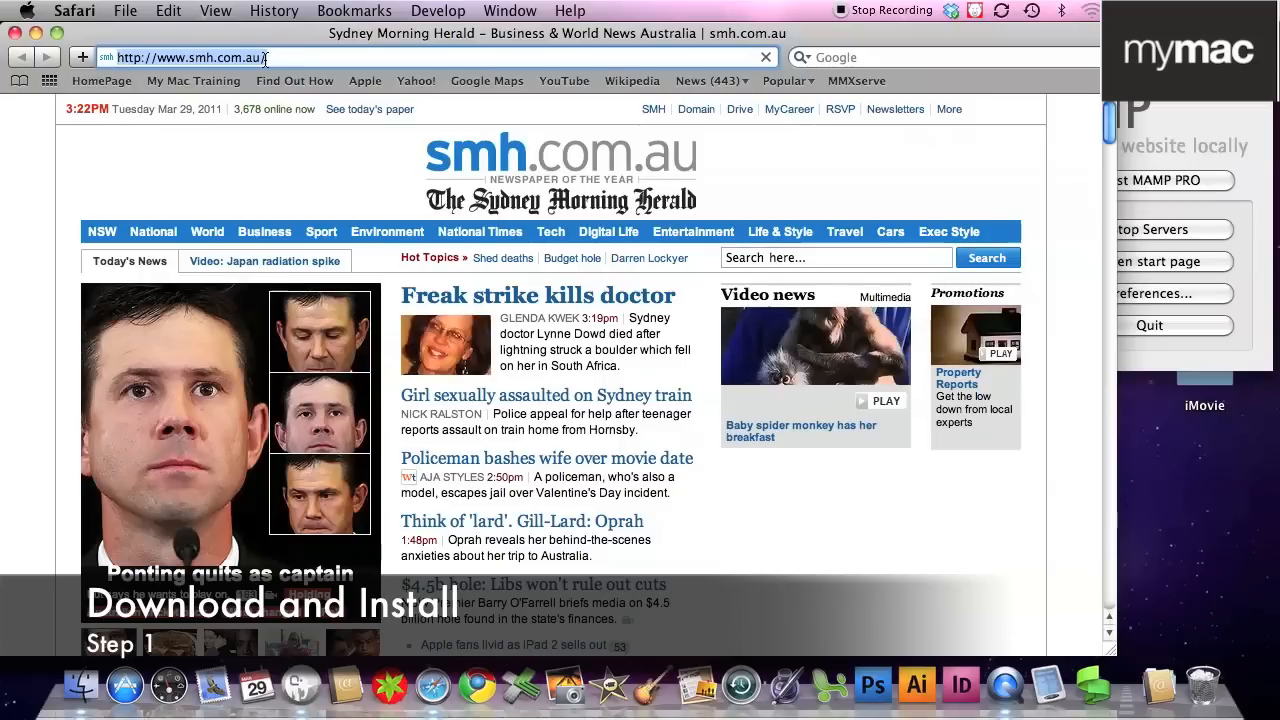
Load wordpress.org in Safari, then start entering the mamp.info address.
type("http://wordpress.org/")
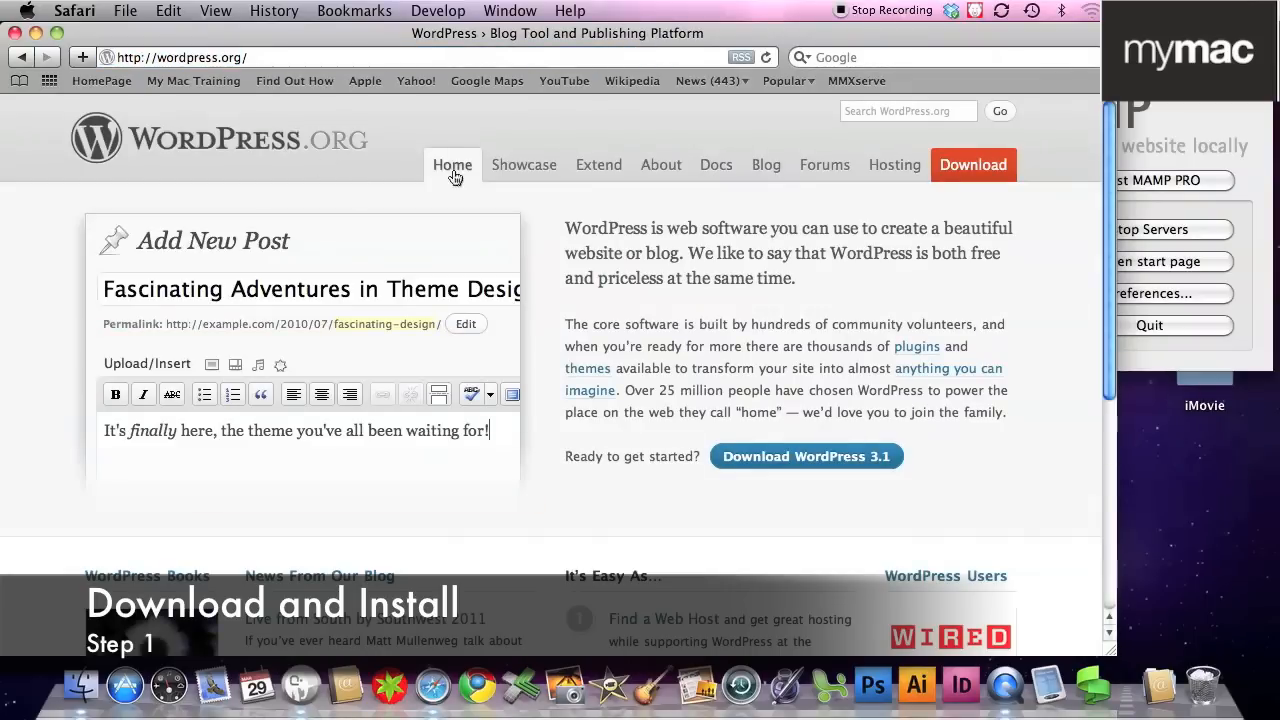
mouse_move(990, 170)
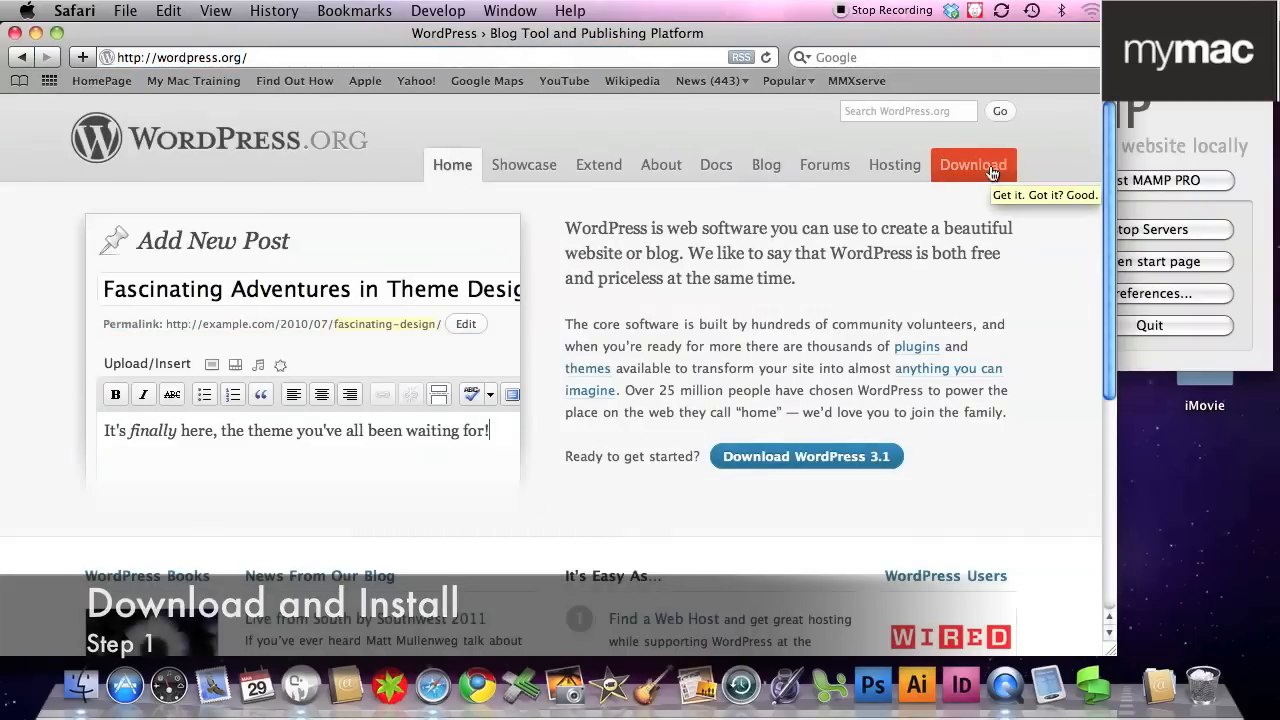
type("mamp.info/en/index")
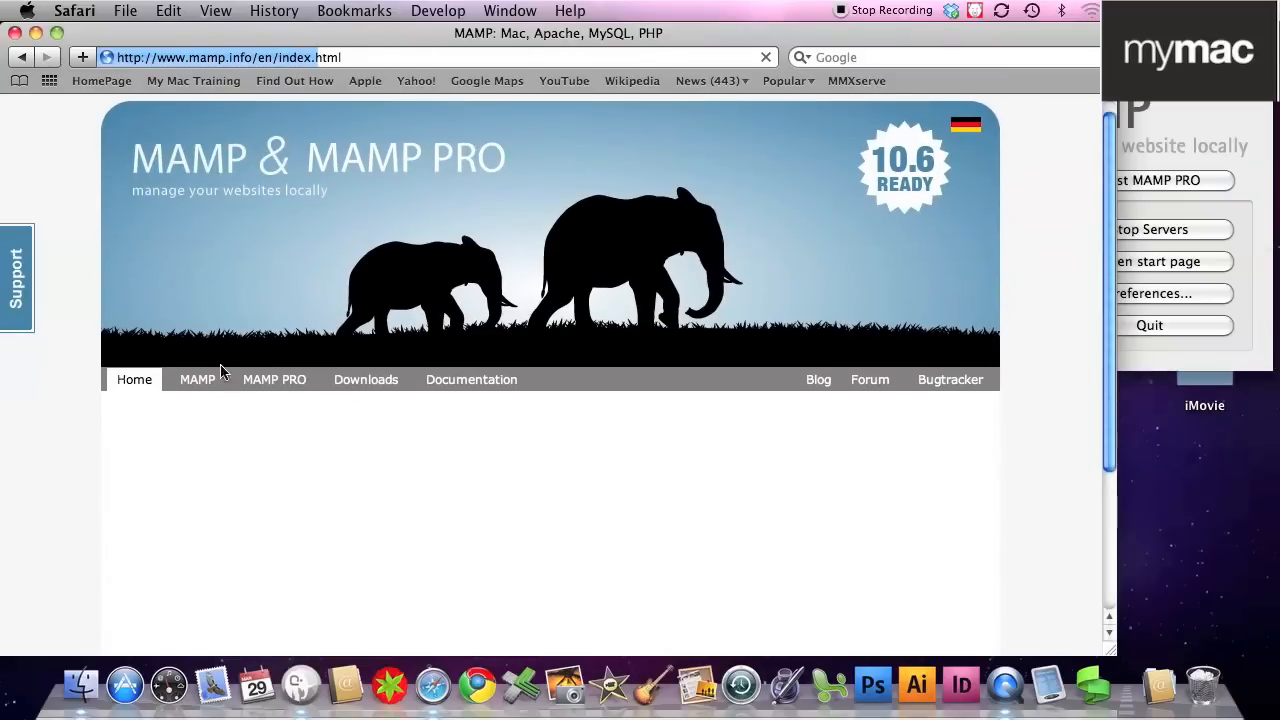
Scroll the MAMP home page to view the free MAMP and paid MAMP PRO products.
scroll("down", 3)
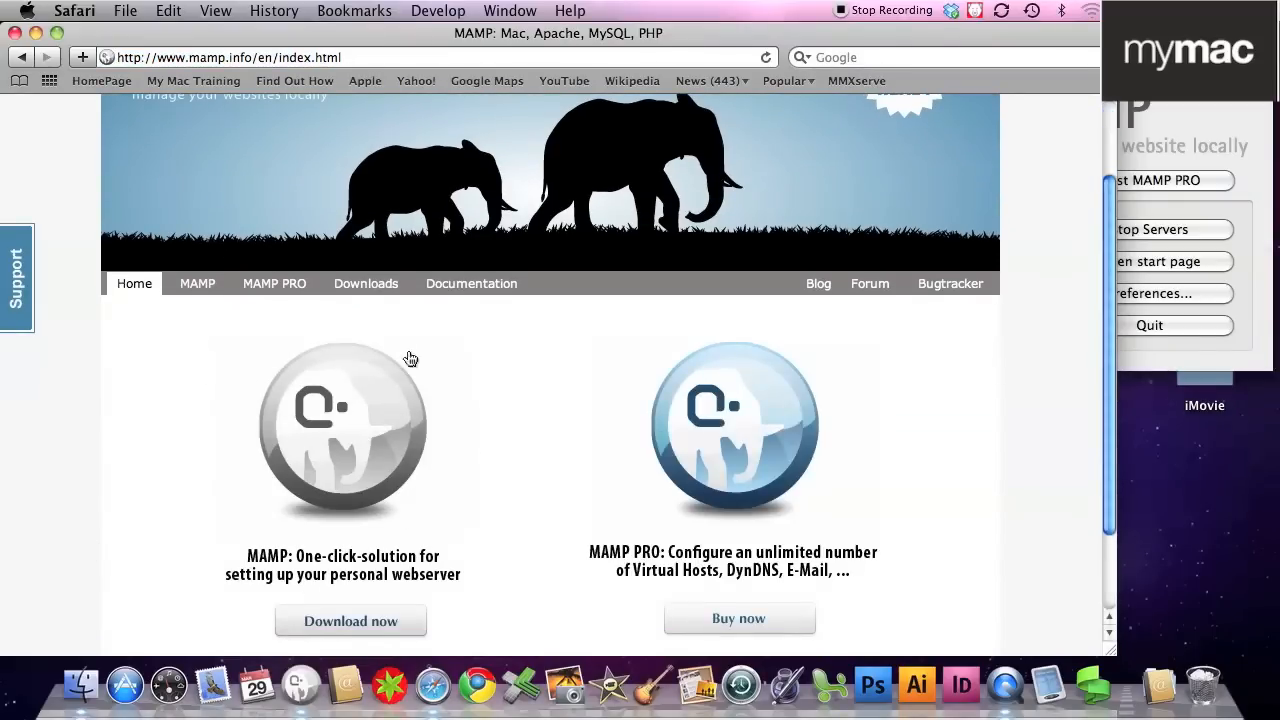
mouse_move(474, 480)
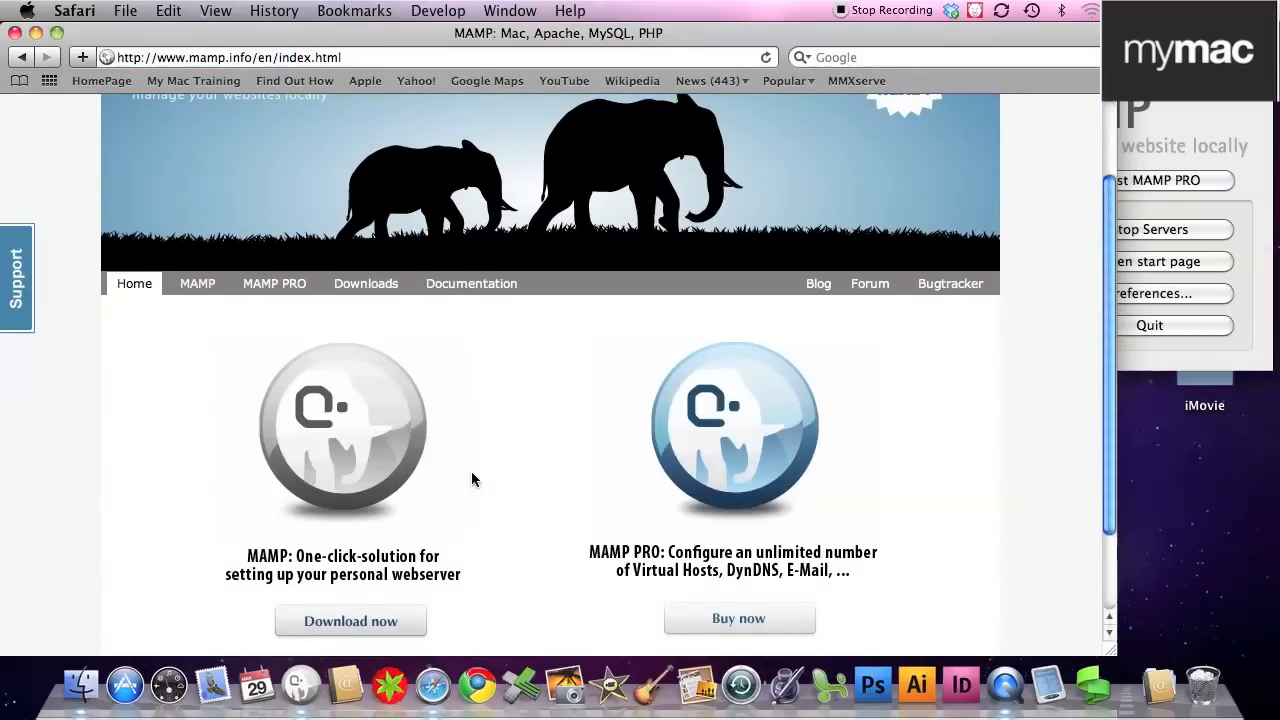
scroll("up", 3)
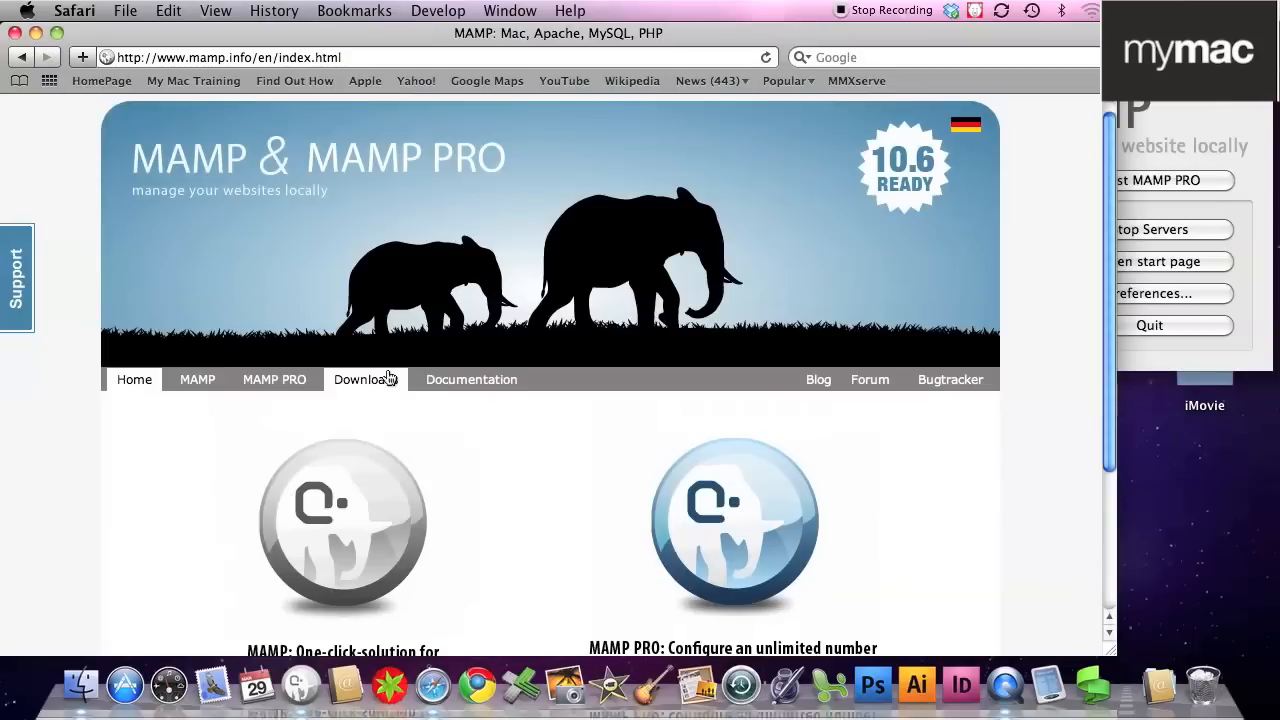
mouse_move(274, 384)
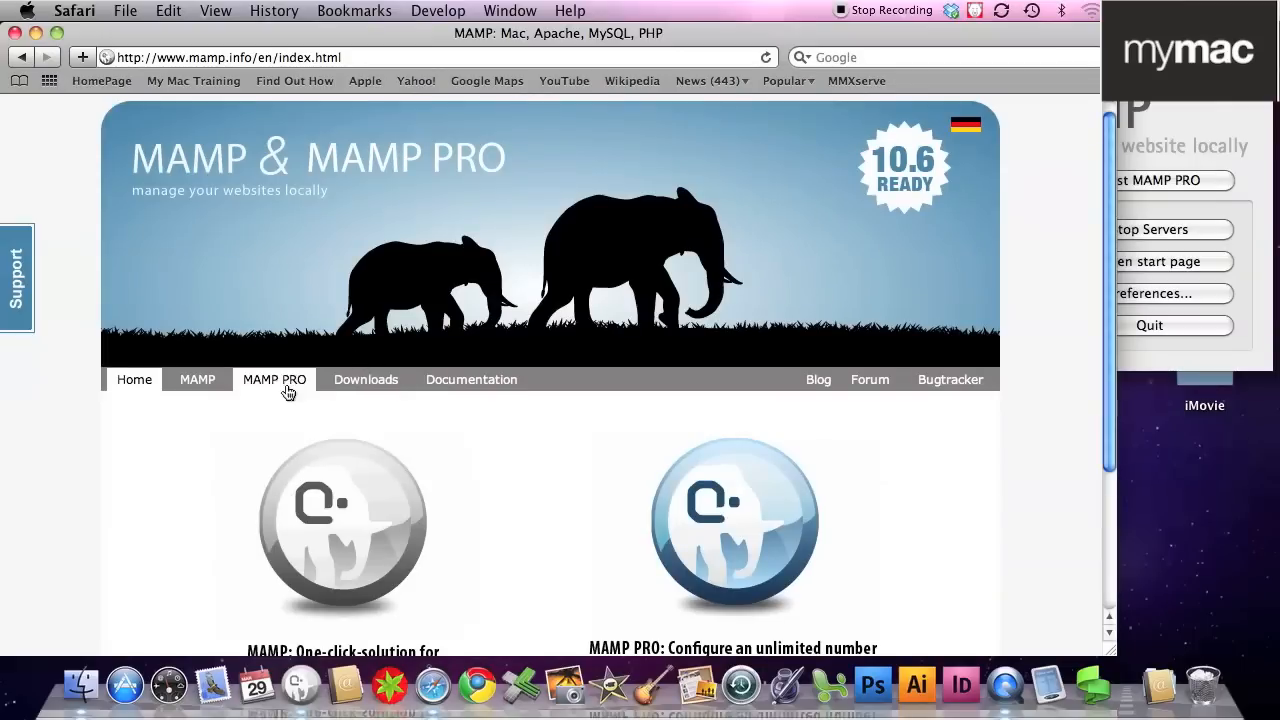
mouse_move(396, 428)
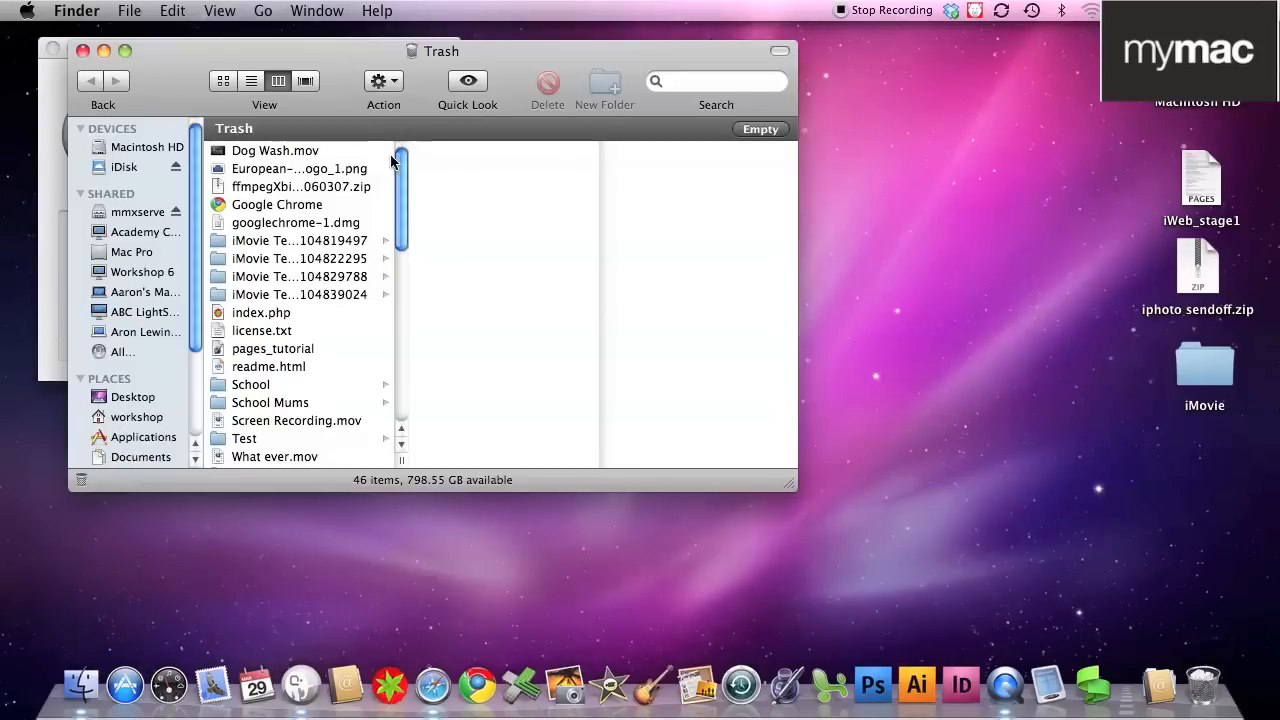
Scroll through the items listed in the Trash window.
scroll("down", 3)
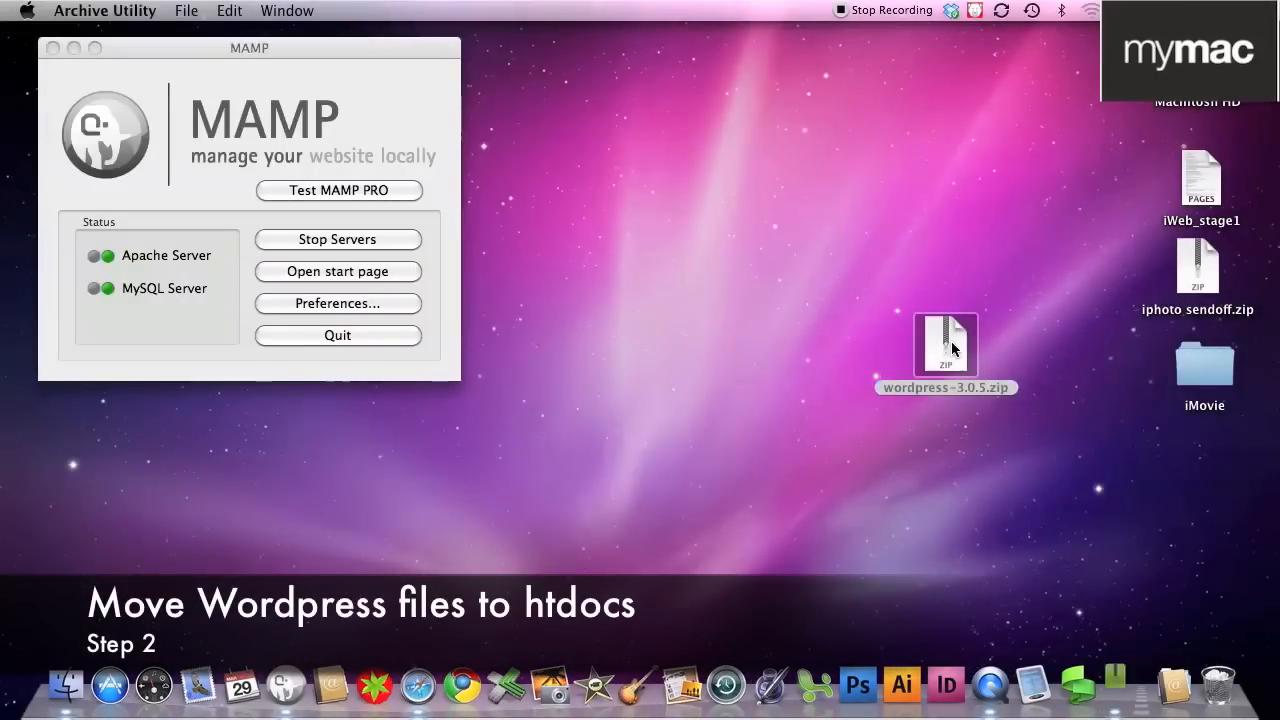
Extract wordpress-3.0.5.zip and select all 28 files in the resulting wordpress folder.
double_click(944, 344)
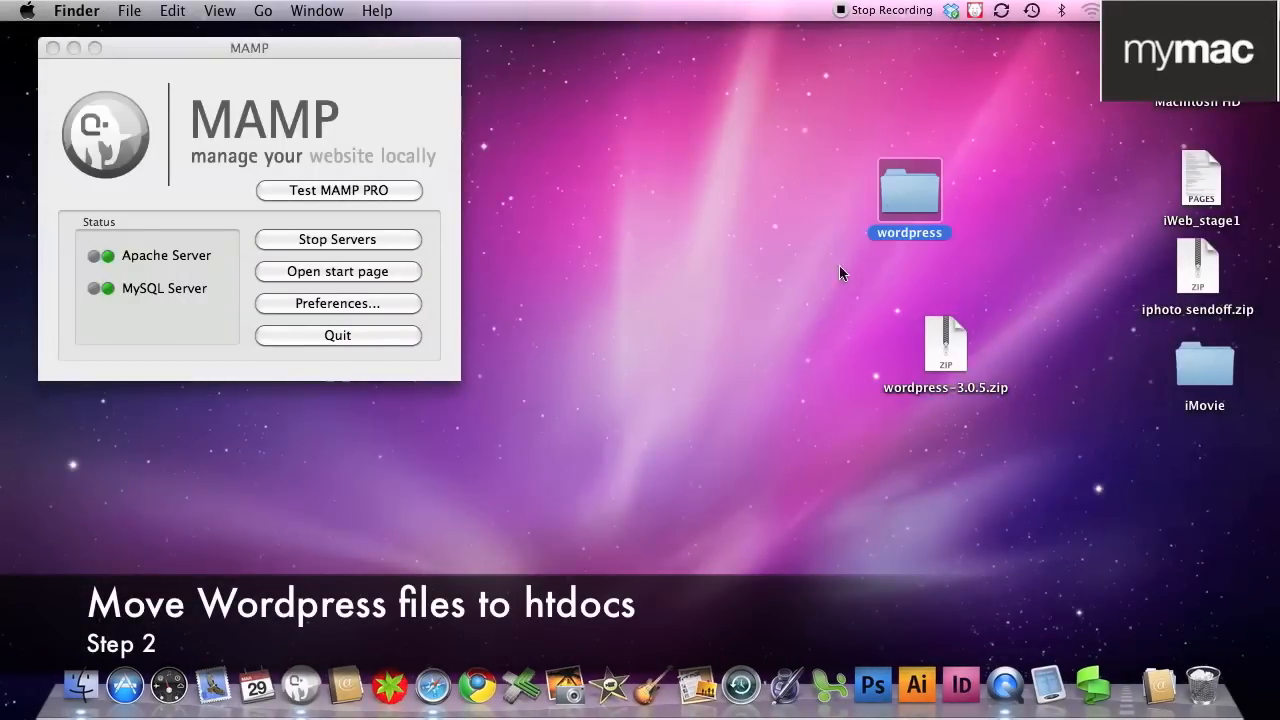
double_click(908, 188)
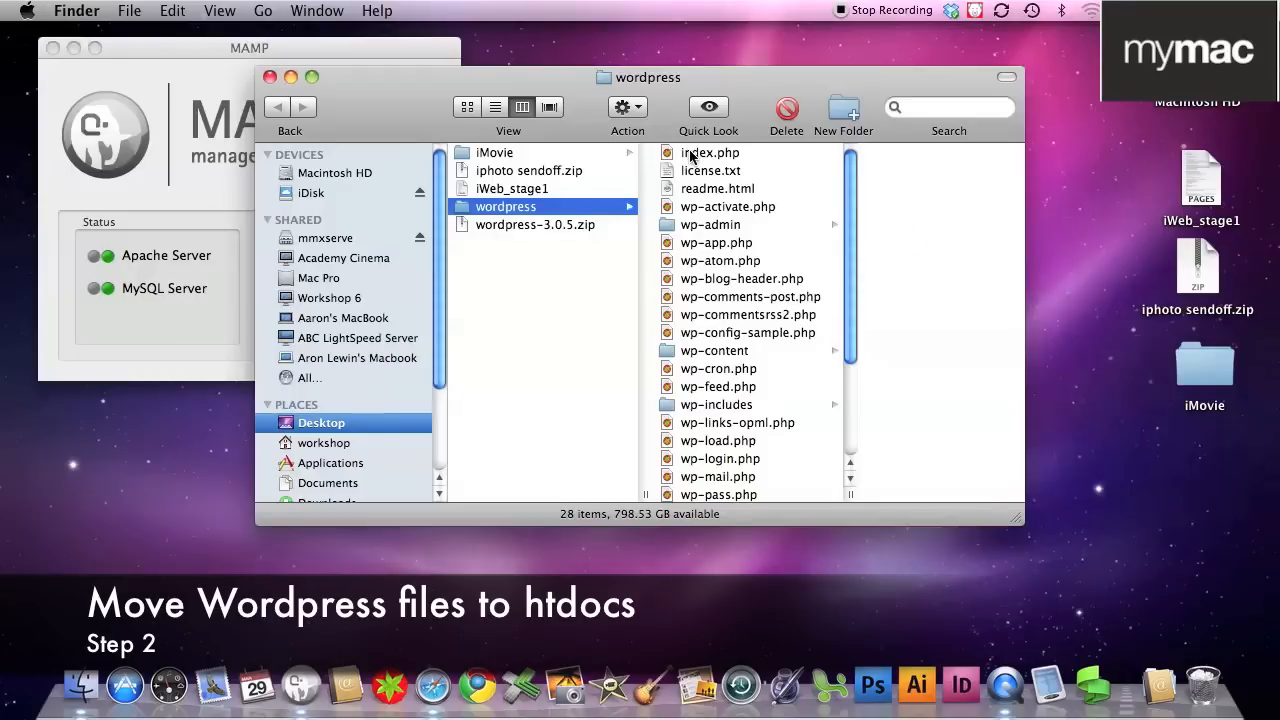
left_click(710, 152)
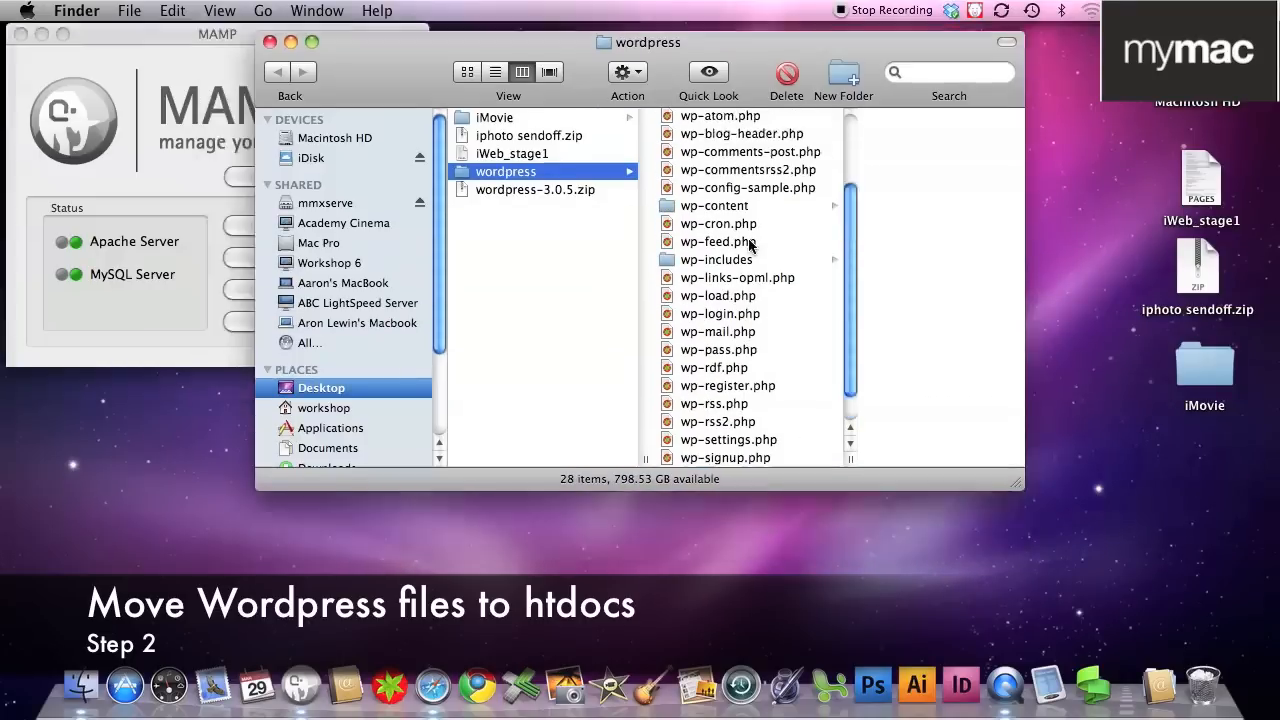
left_click_drag(648, 42, 648, 76)
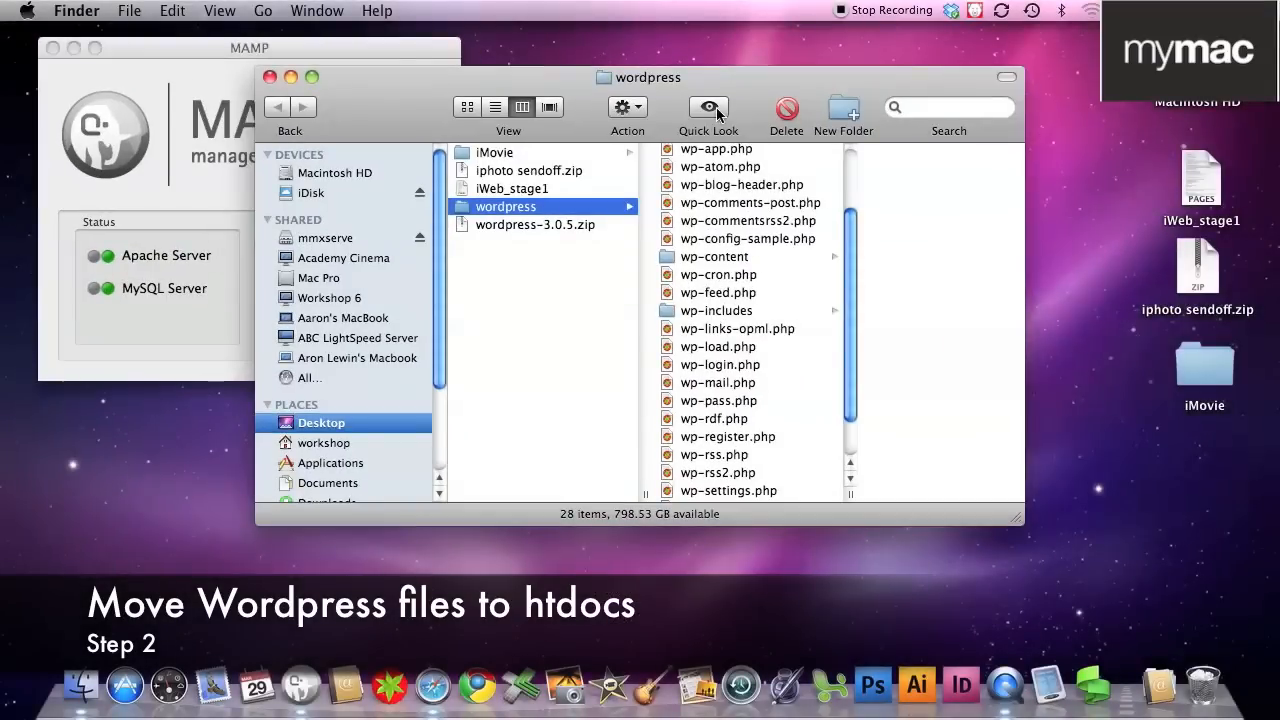
left_click(708, 108)
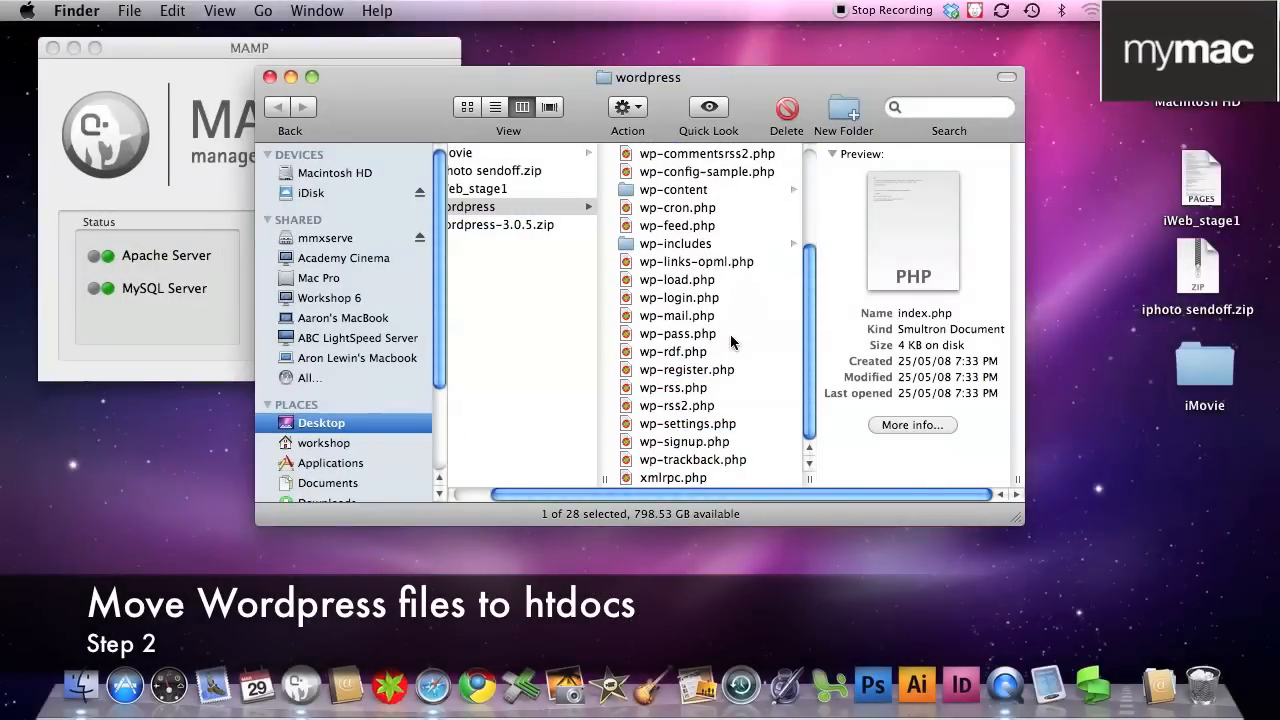
key("cmd+a")
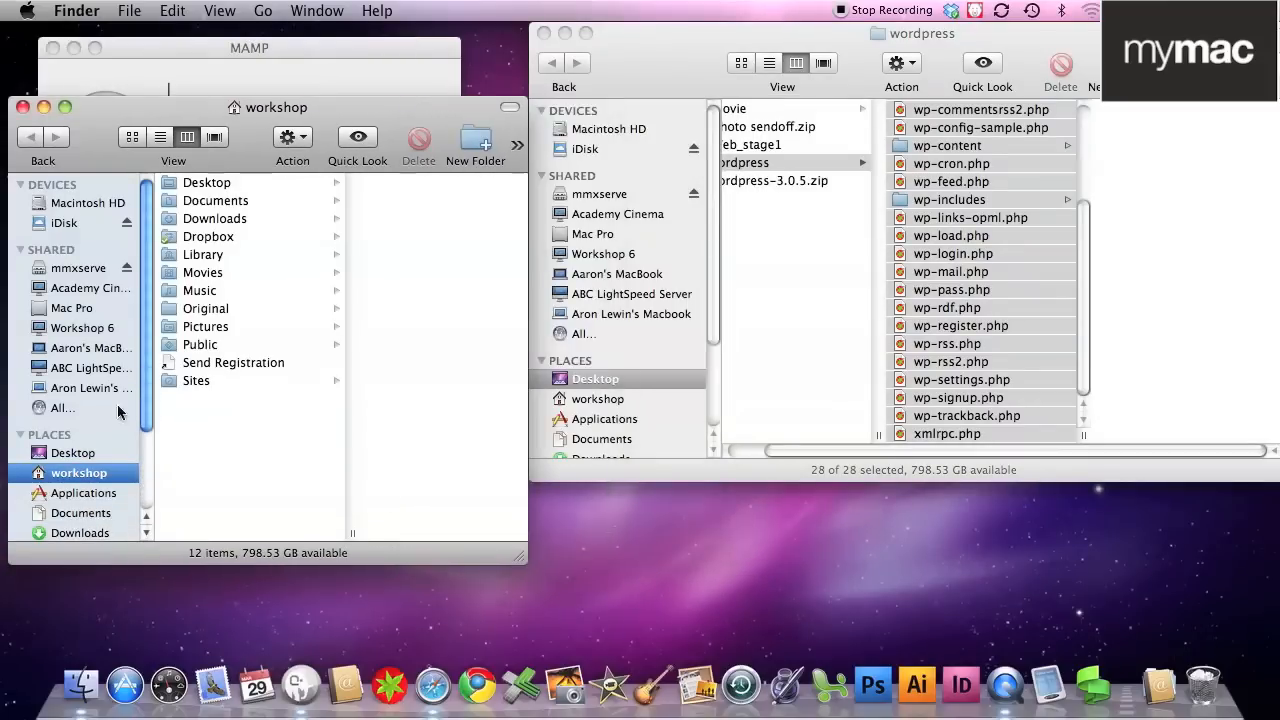
Navigate to Applications > MAMP > htdocs and drop the 28 WordPress files into it.
left_click(84, 492)
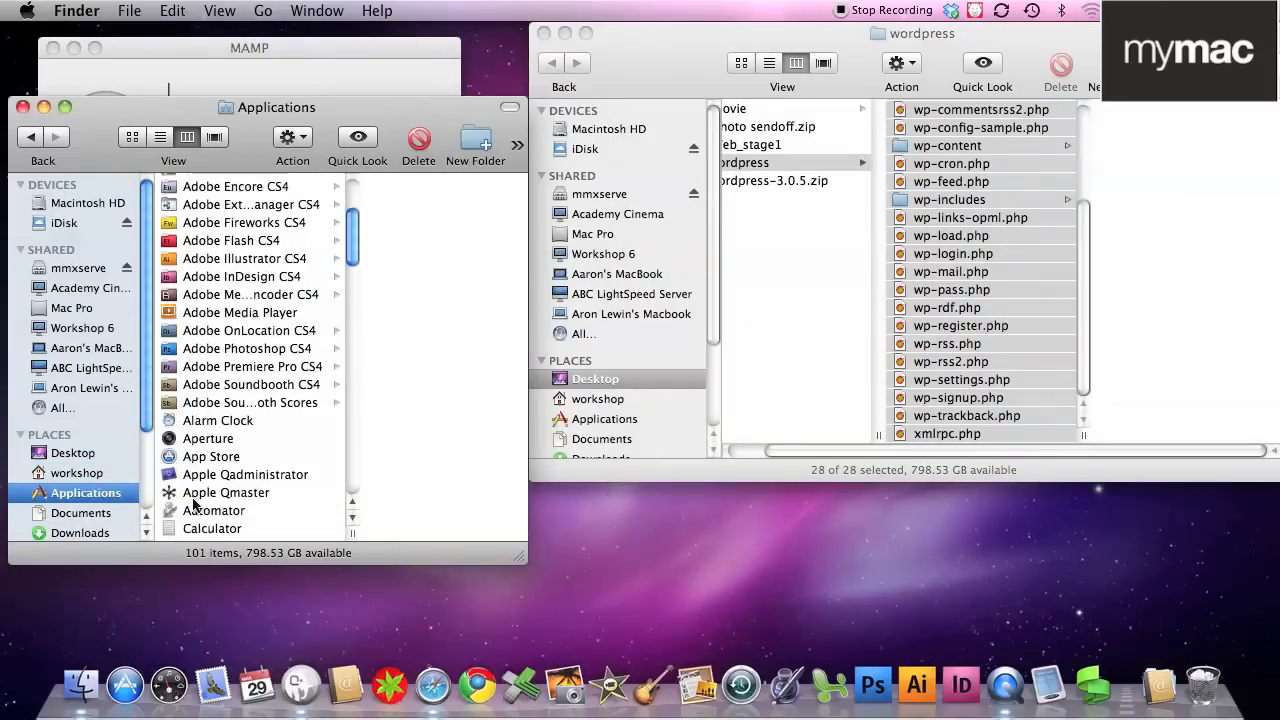
scroll("down", 3)
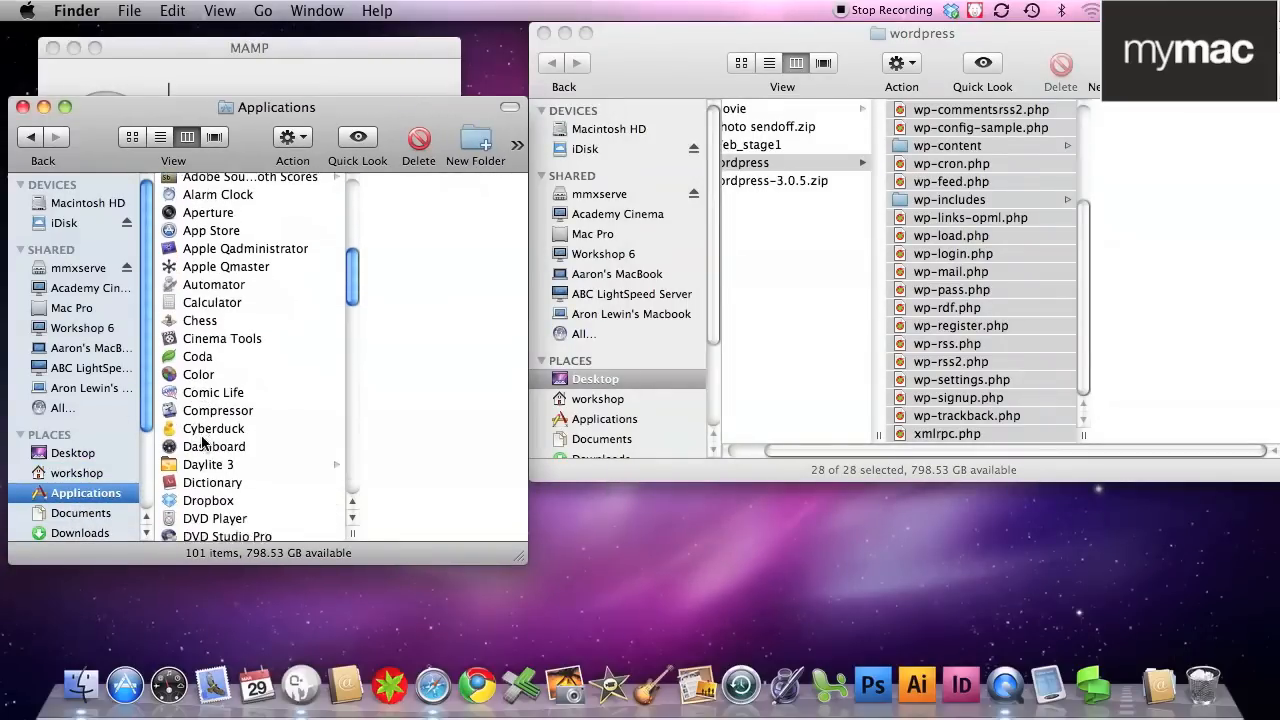
scroll("down", 3)
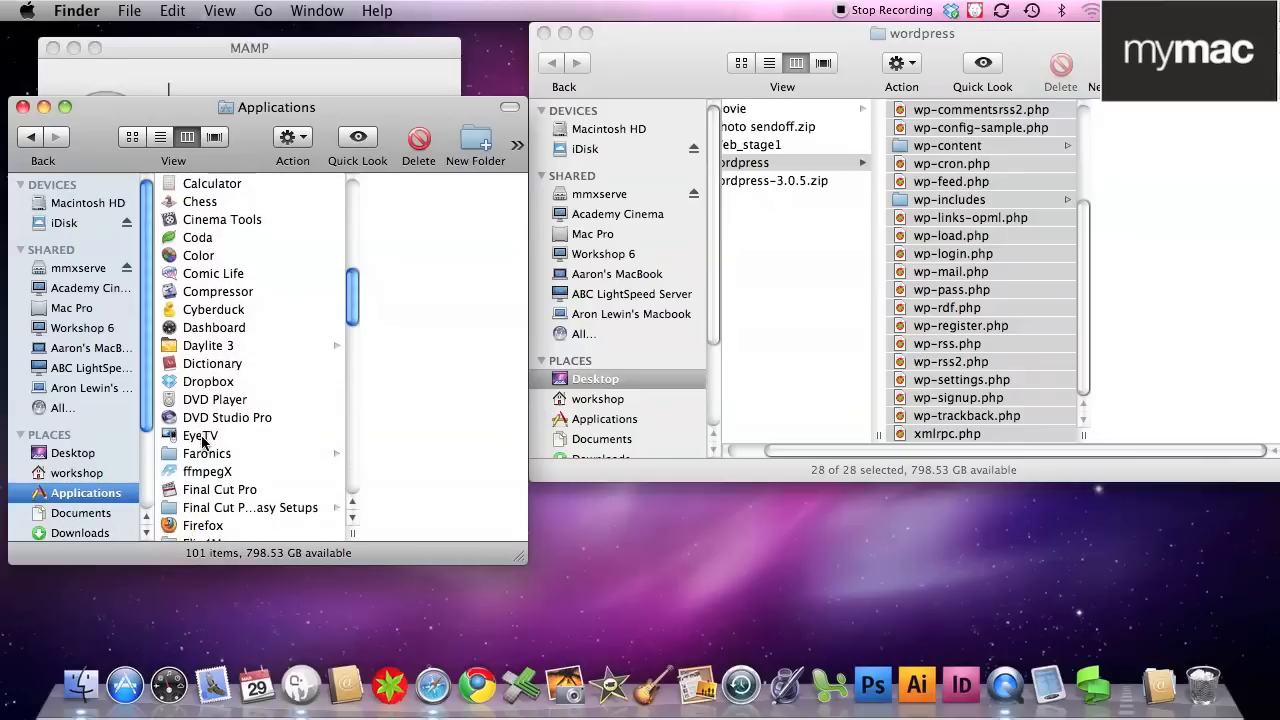
scroll("down", 3)
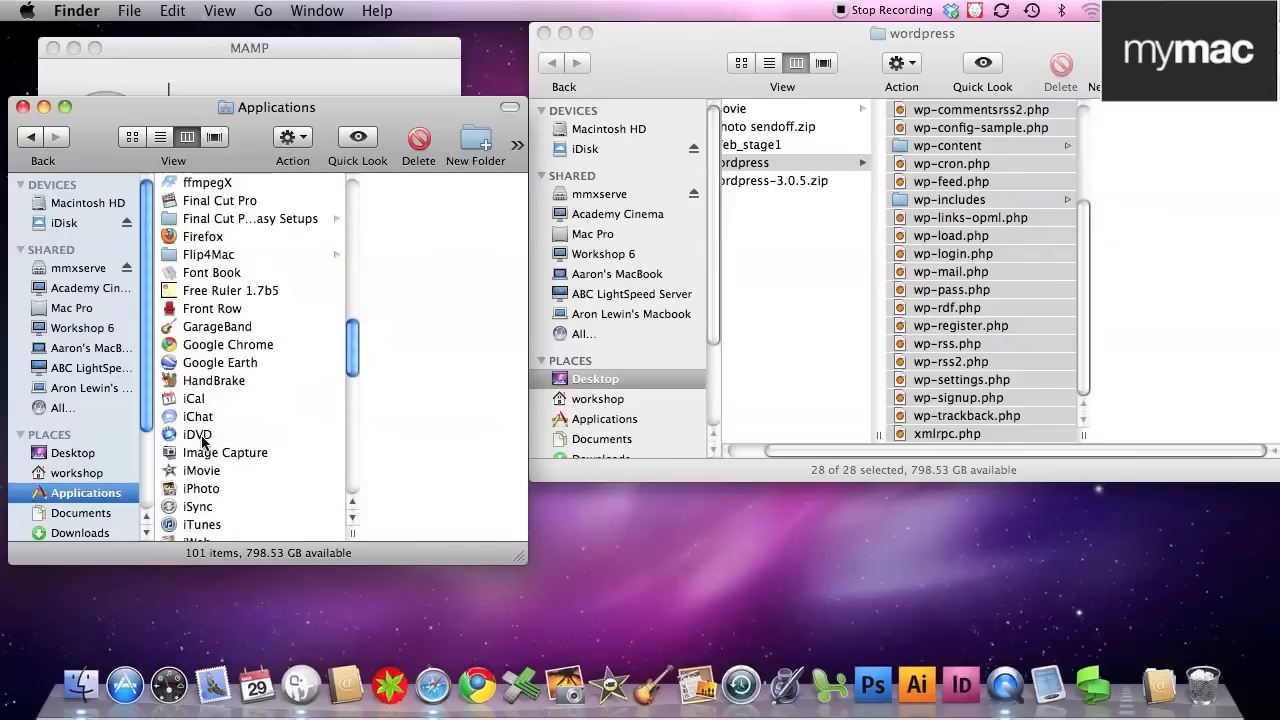
scroll("down", 3)
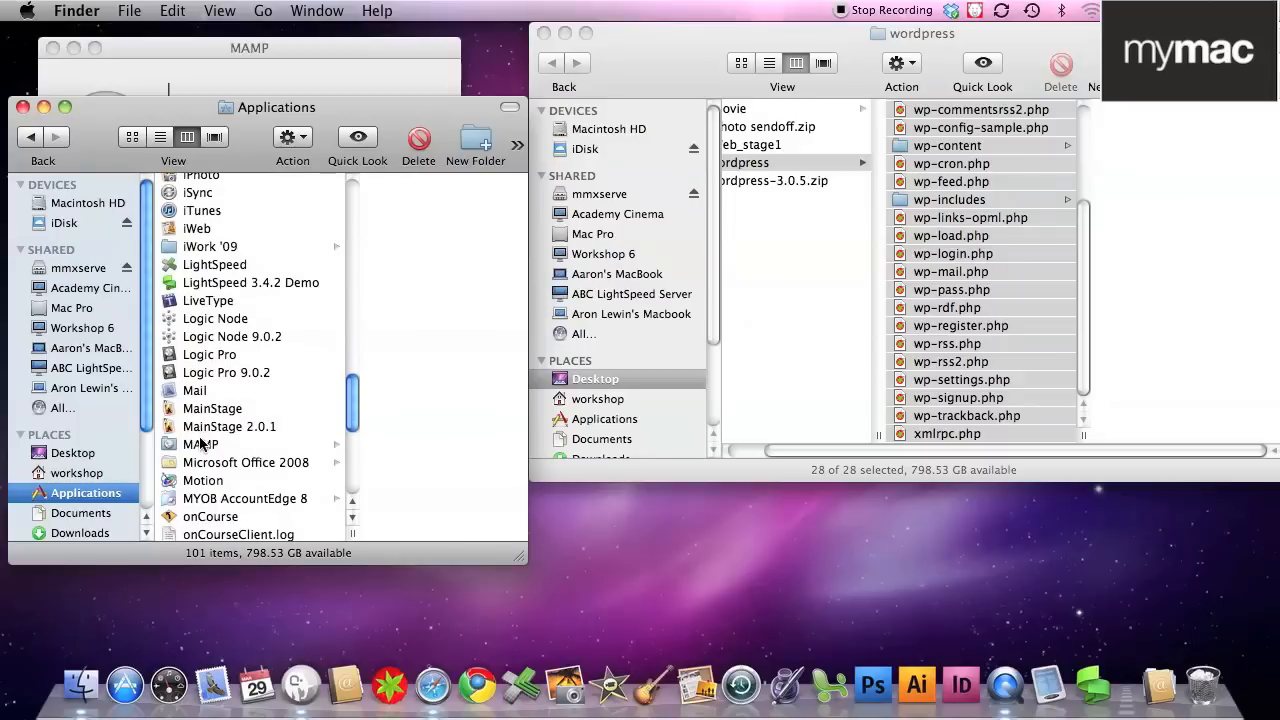
left_click(200, 444)
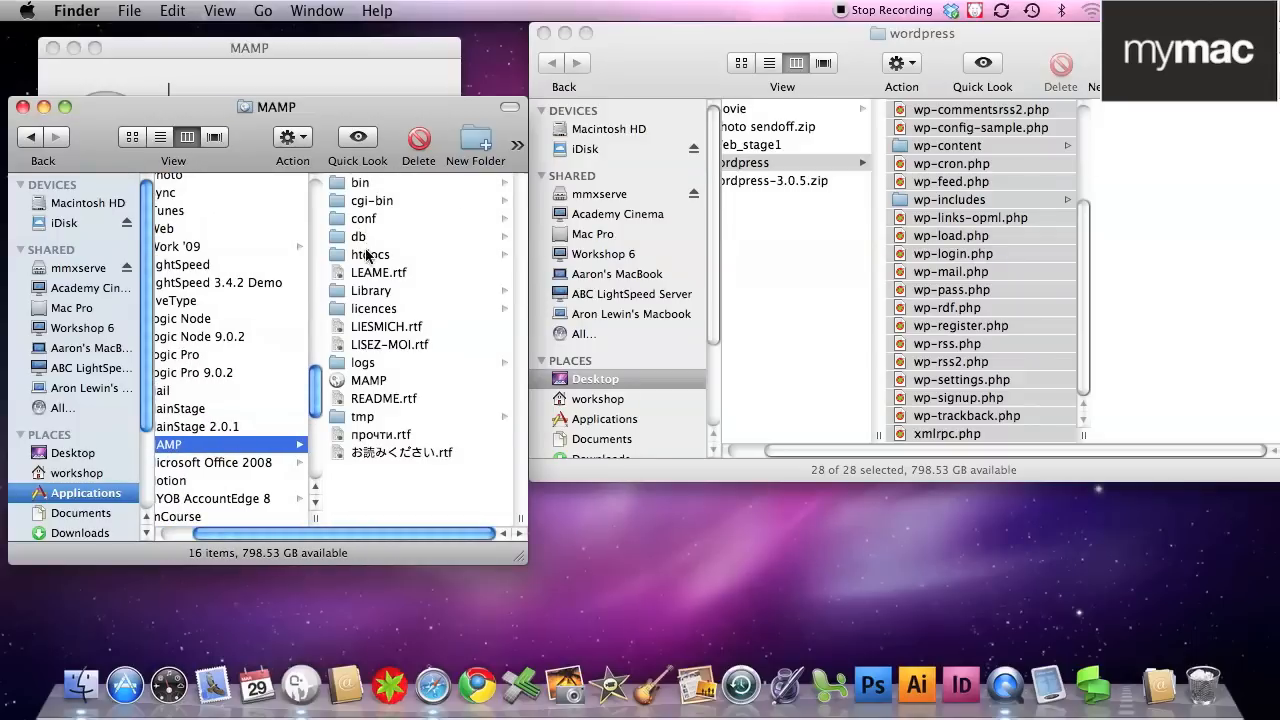
left_click(370, 254)
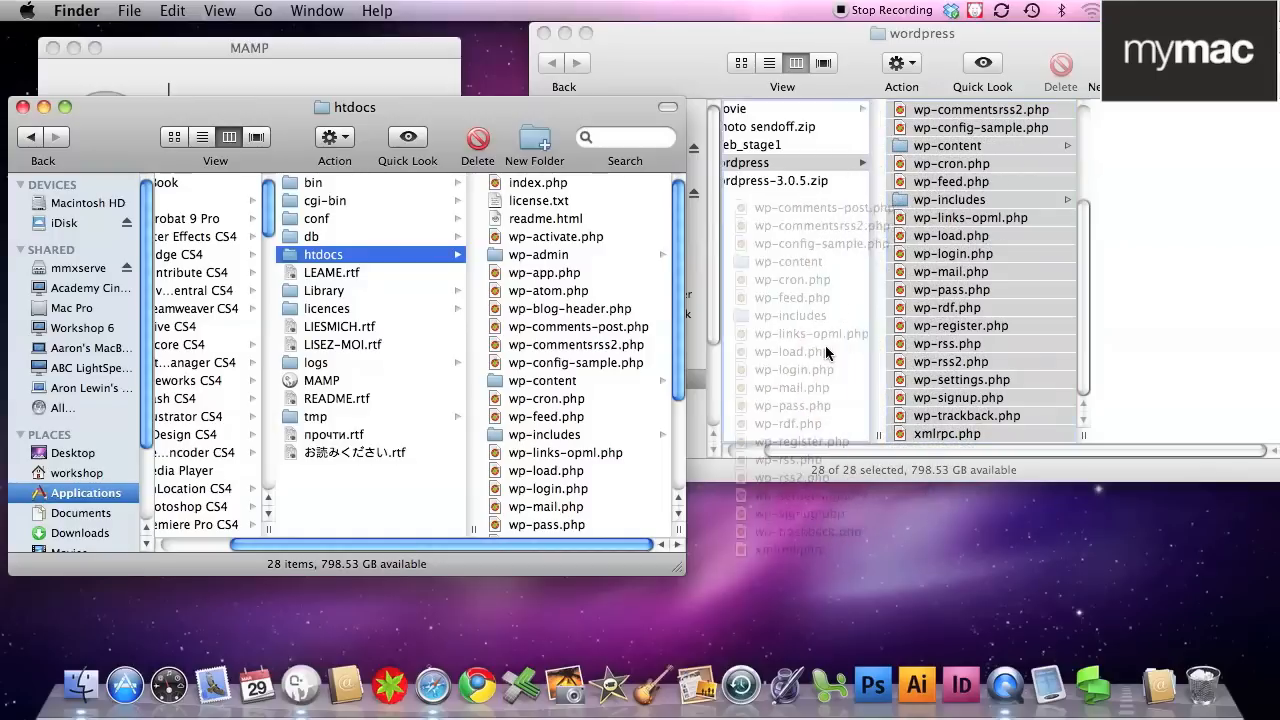
left_click(322, 254)
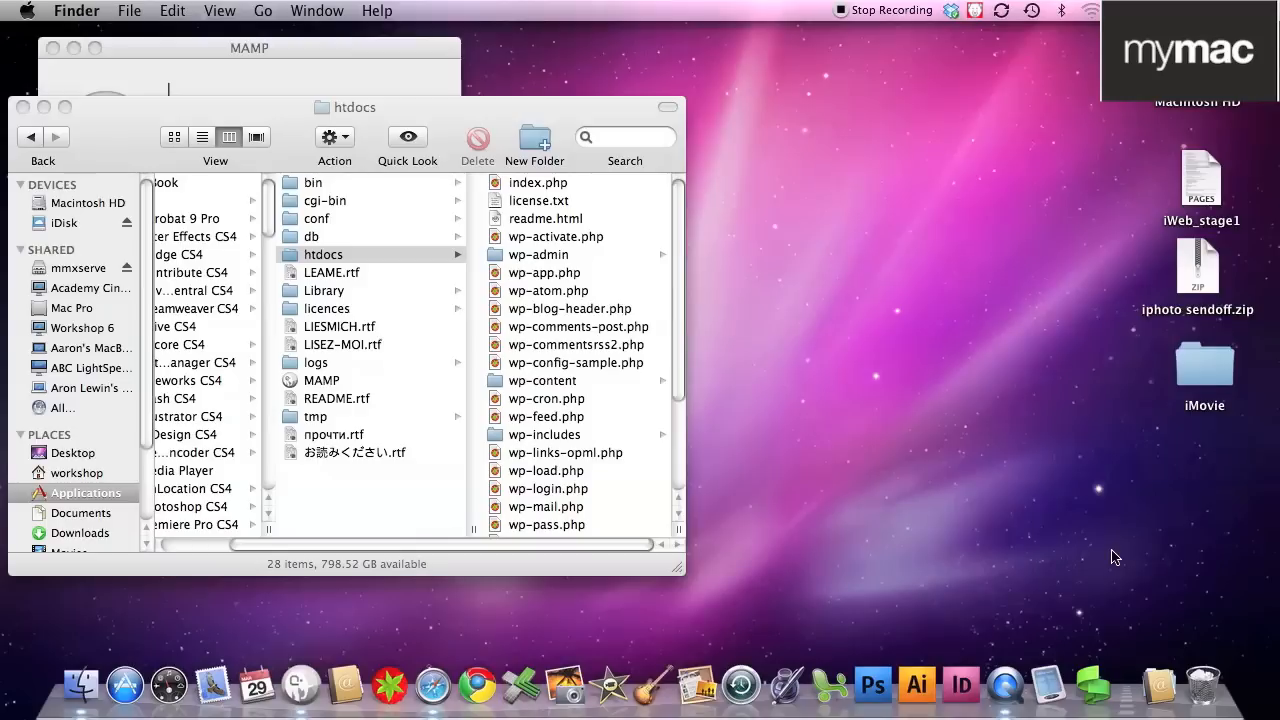
mouse_move(696, 184)
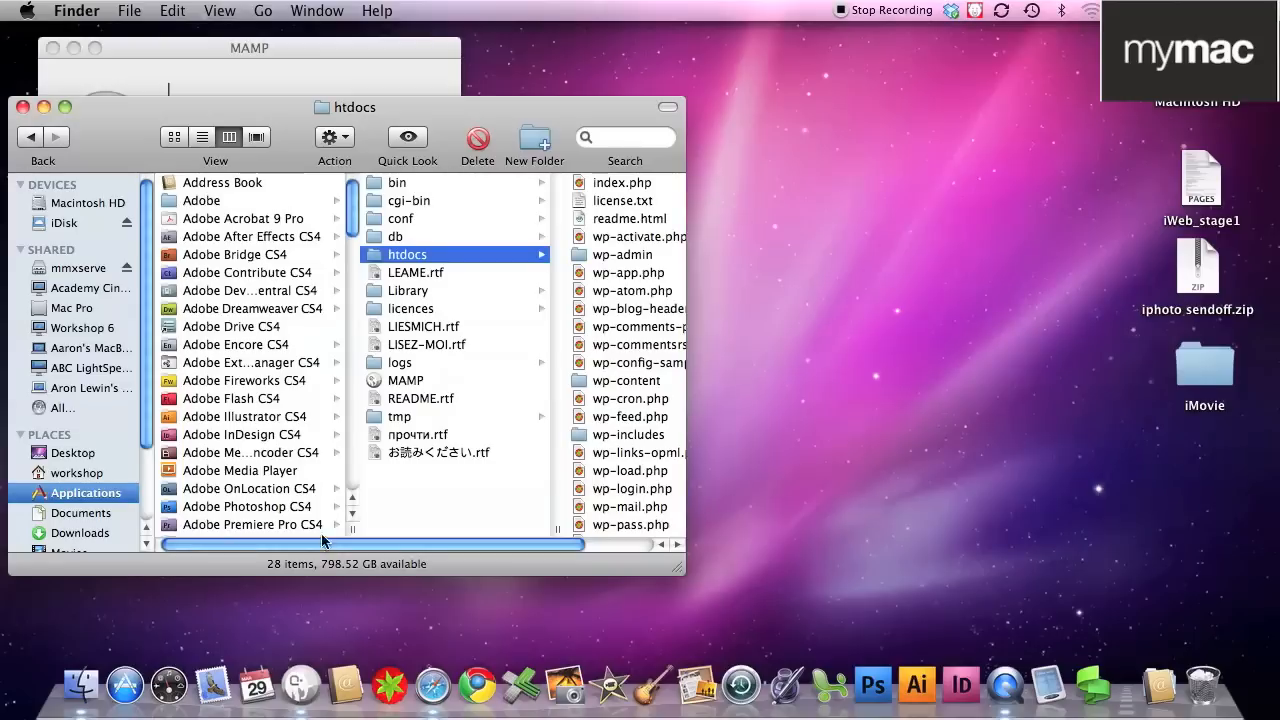
Return from htdocs to the MAMP folder showing its 16 items.
scroll("down", 3)
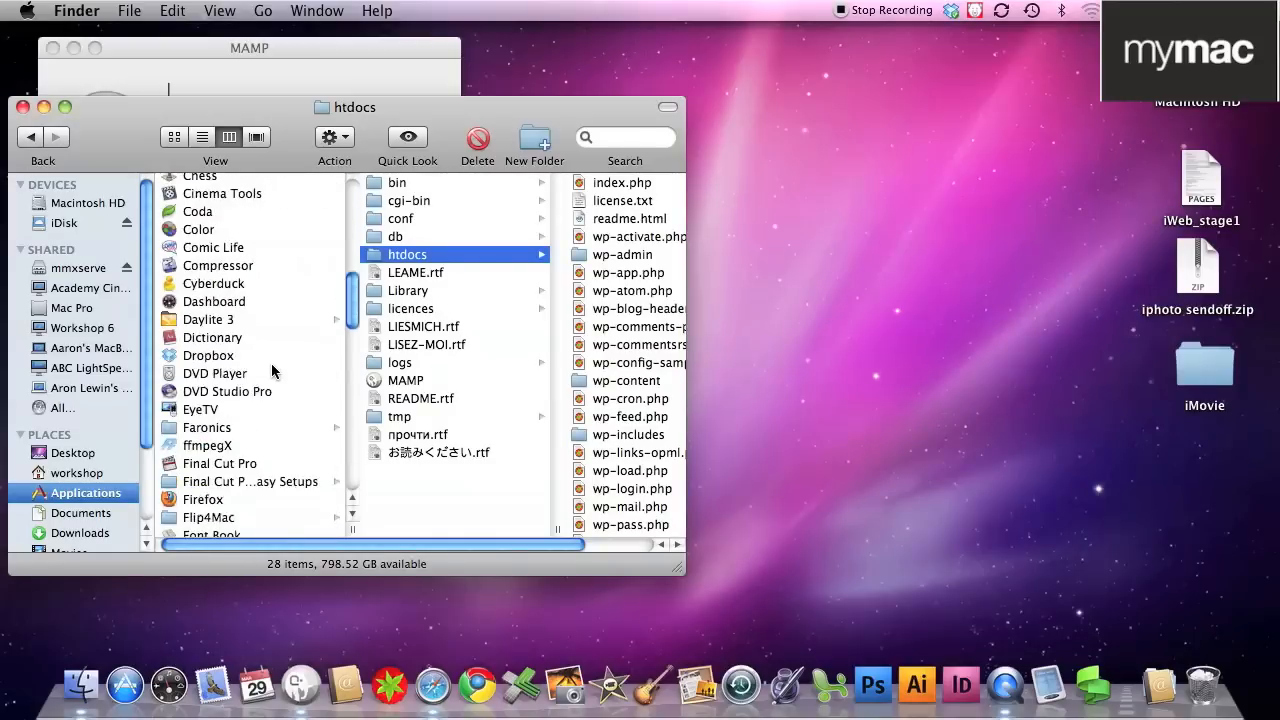
scroll("down", 3)
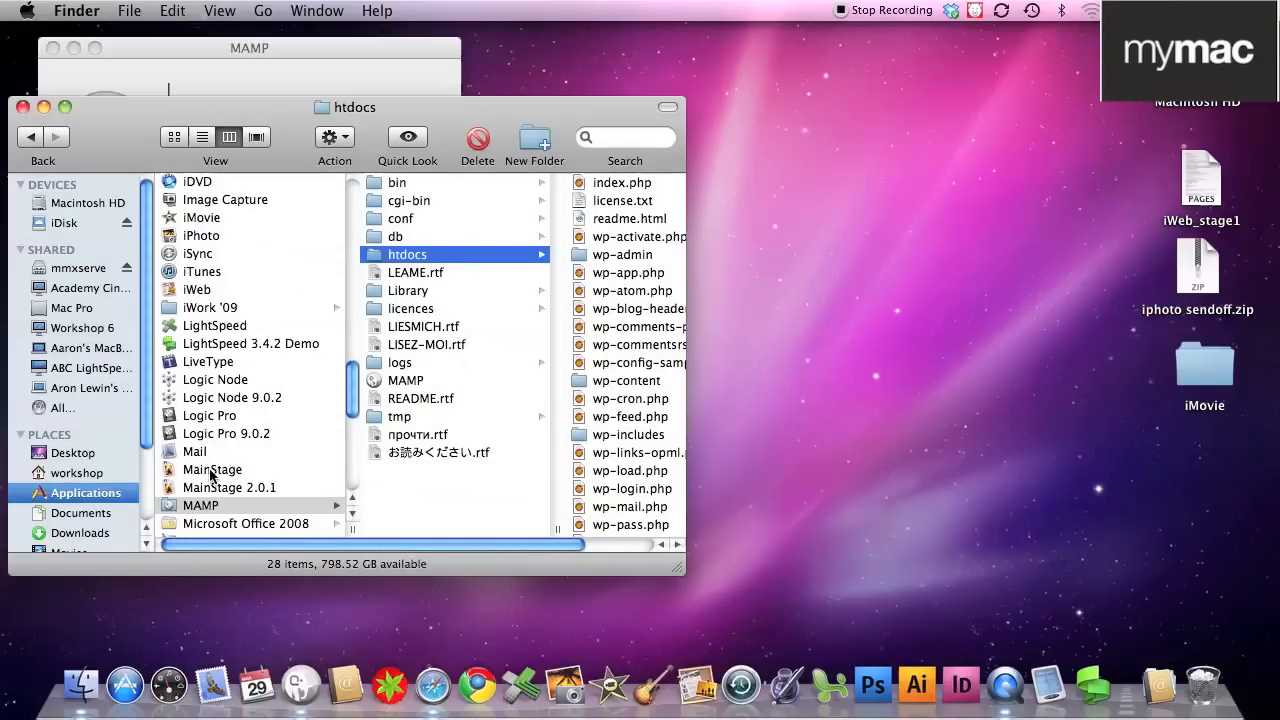
left_click(200, 504)
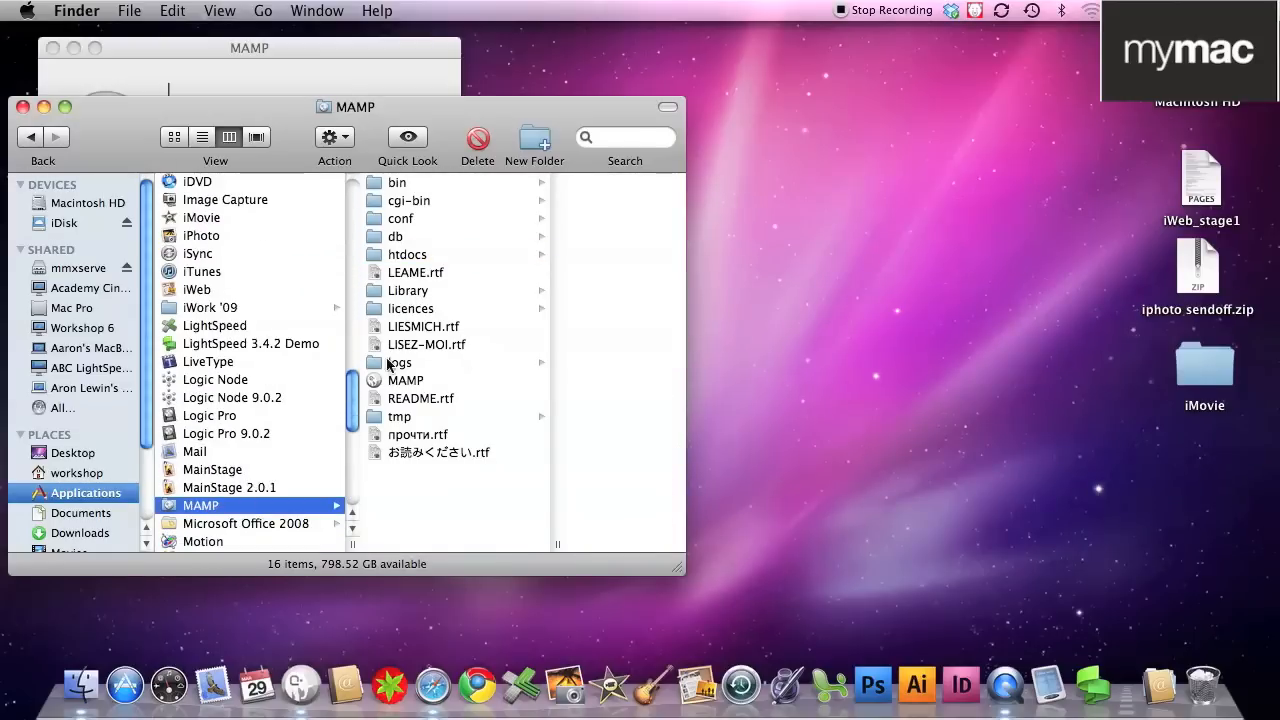
mouse_move(184, 480)
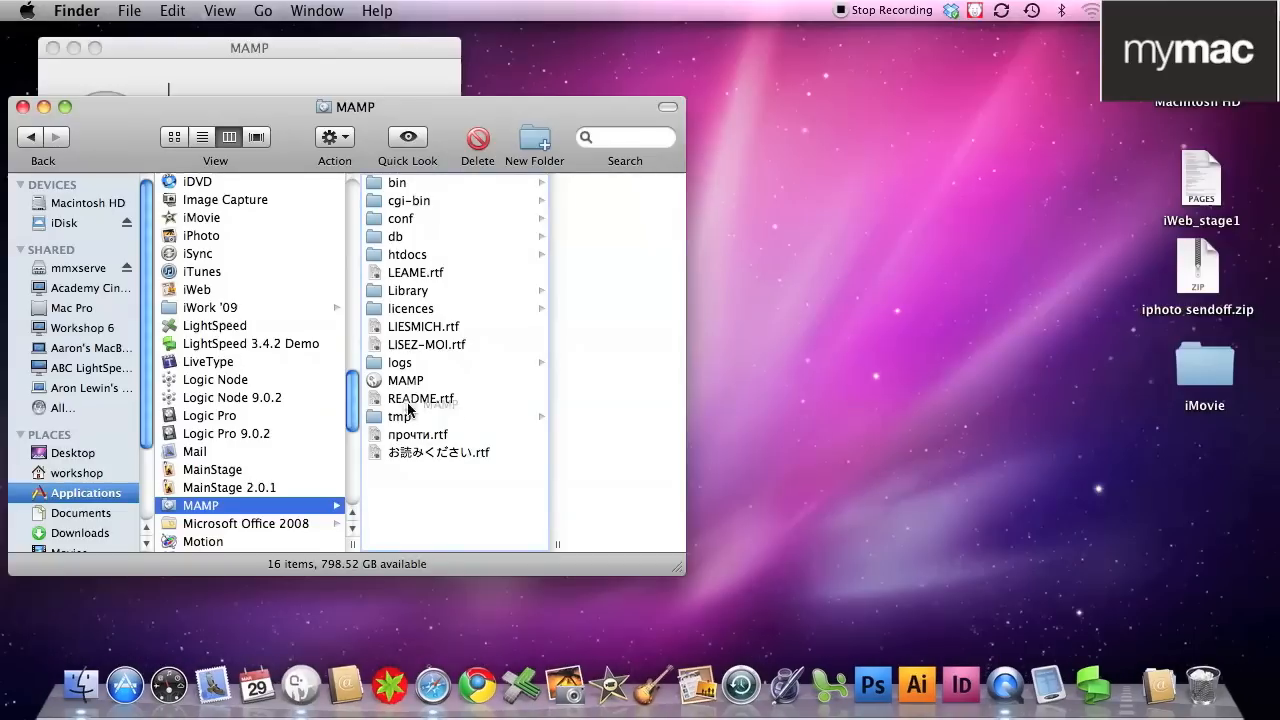
double_click(200, 504)
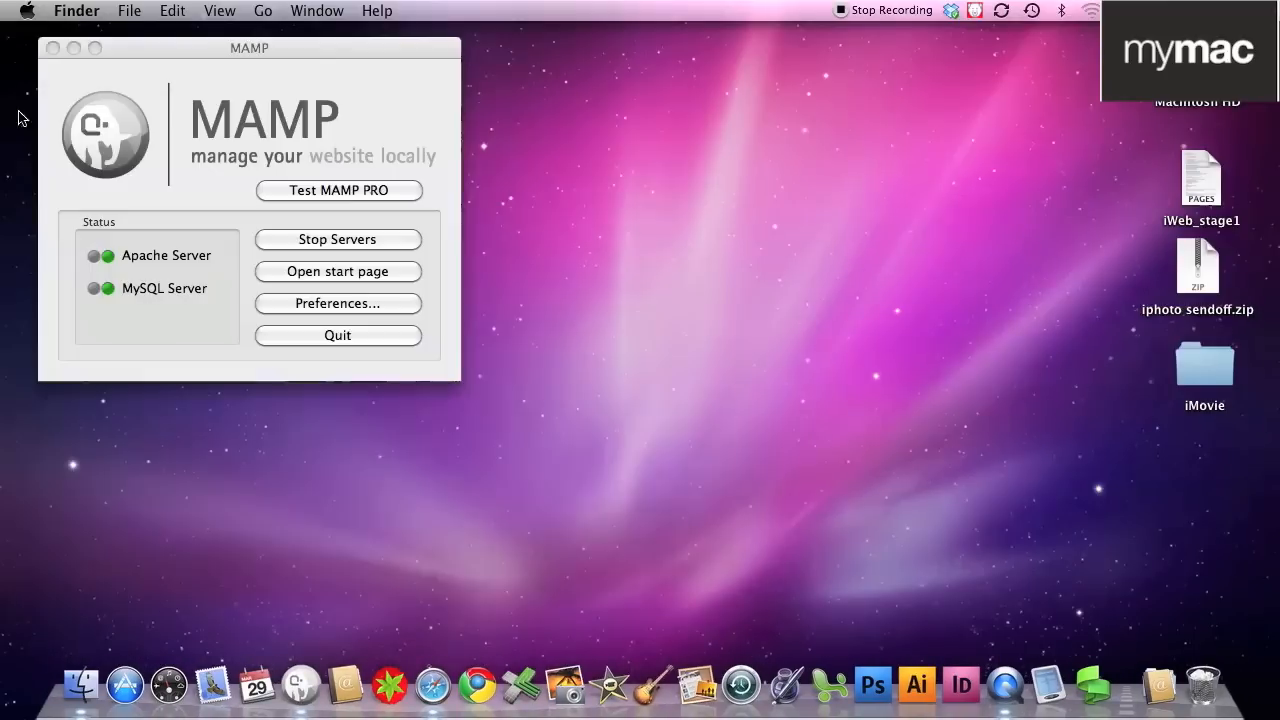
mouse_move(168, 360)
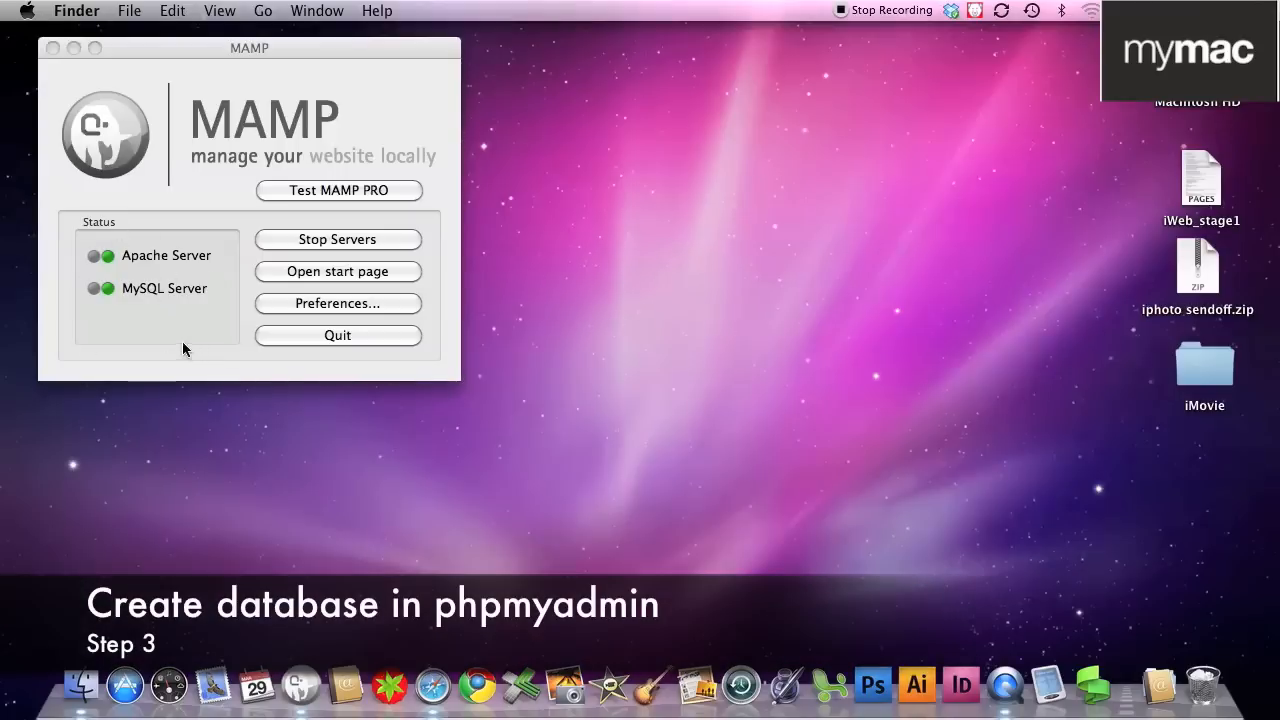
mouse_move(362, 288)
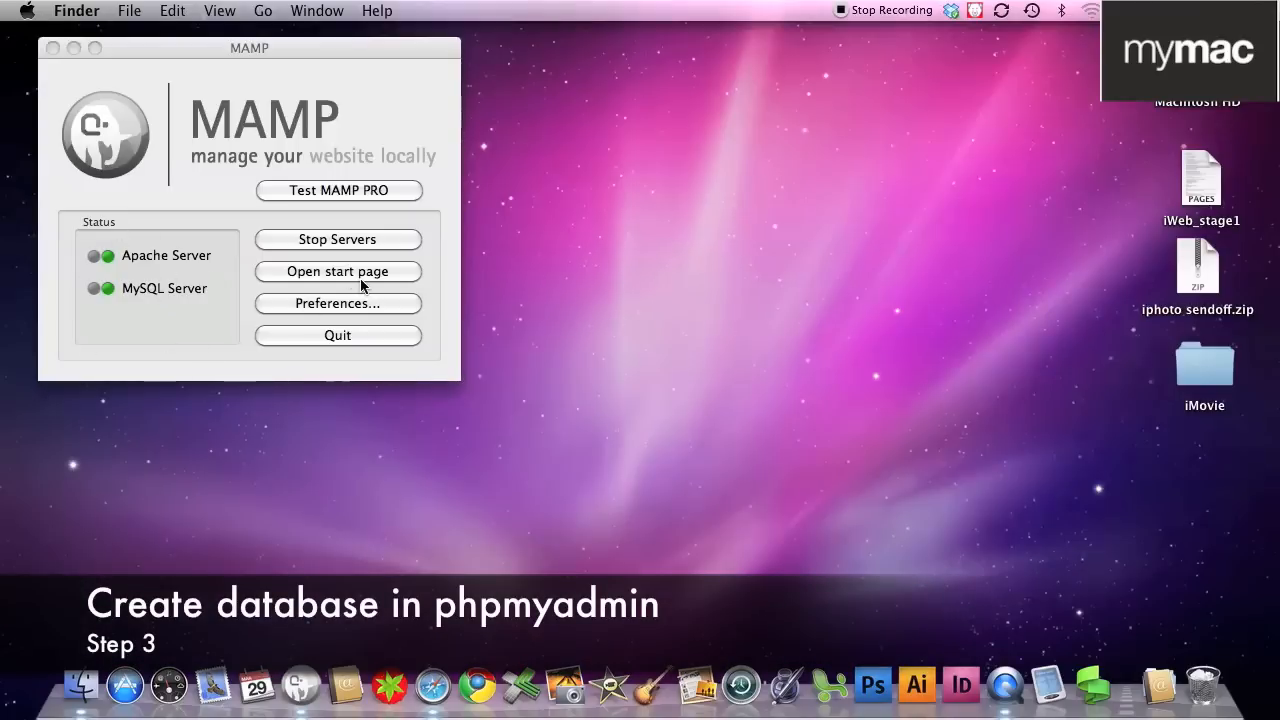
From MAMP's start page, create an empty 'wordpress' database in phpMyAdmin and close the browser.
left_click(336, 272)
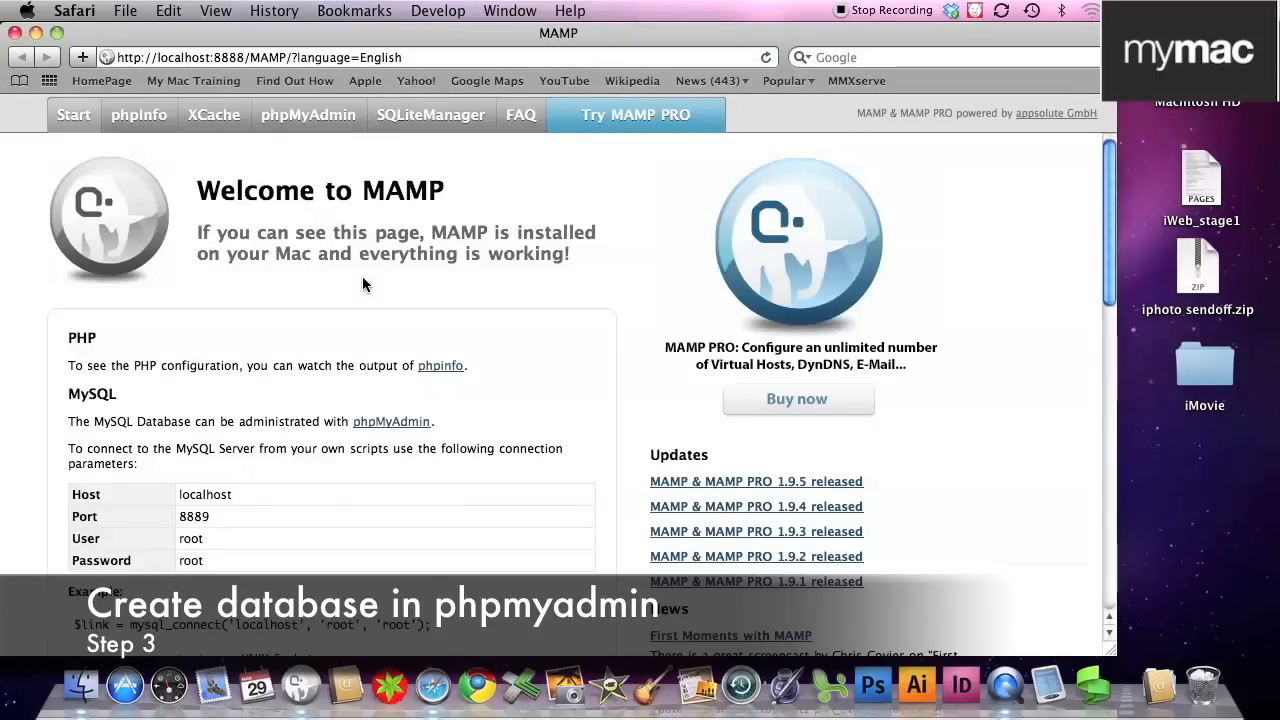
mouse_move(308, 116)
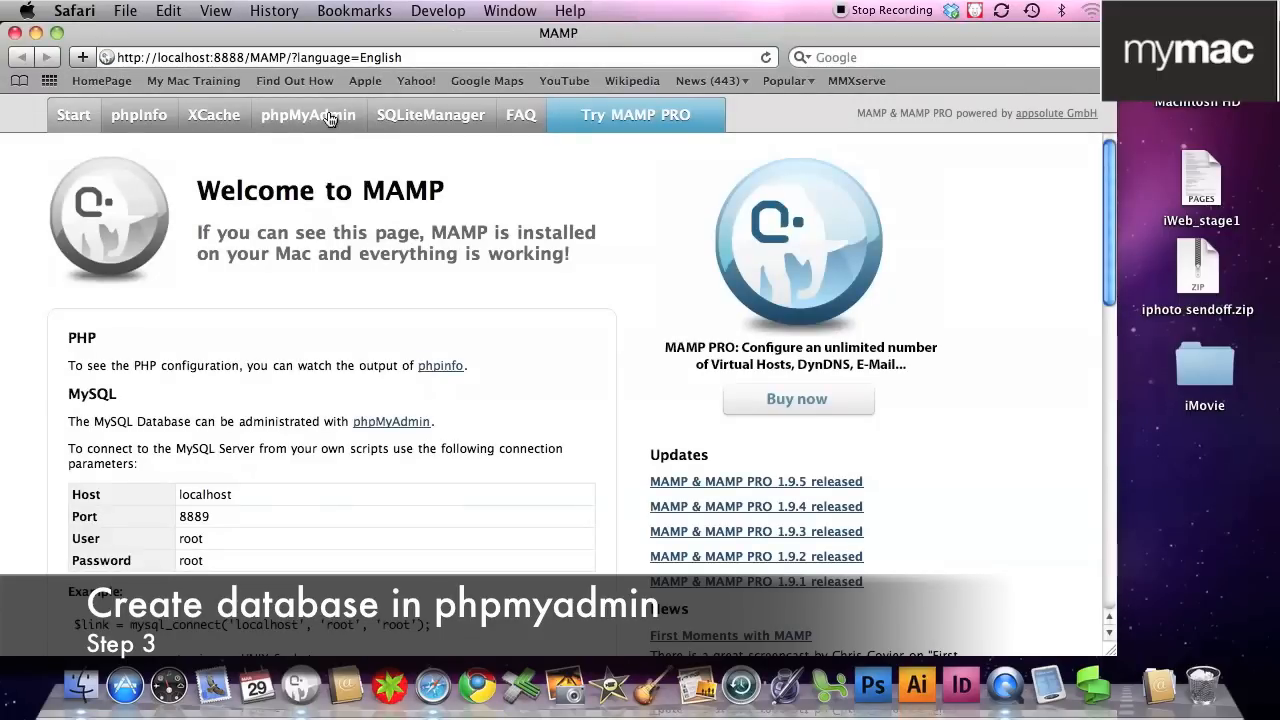
left_click(308, 114)
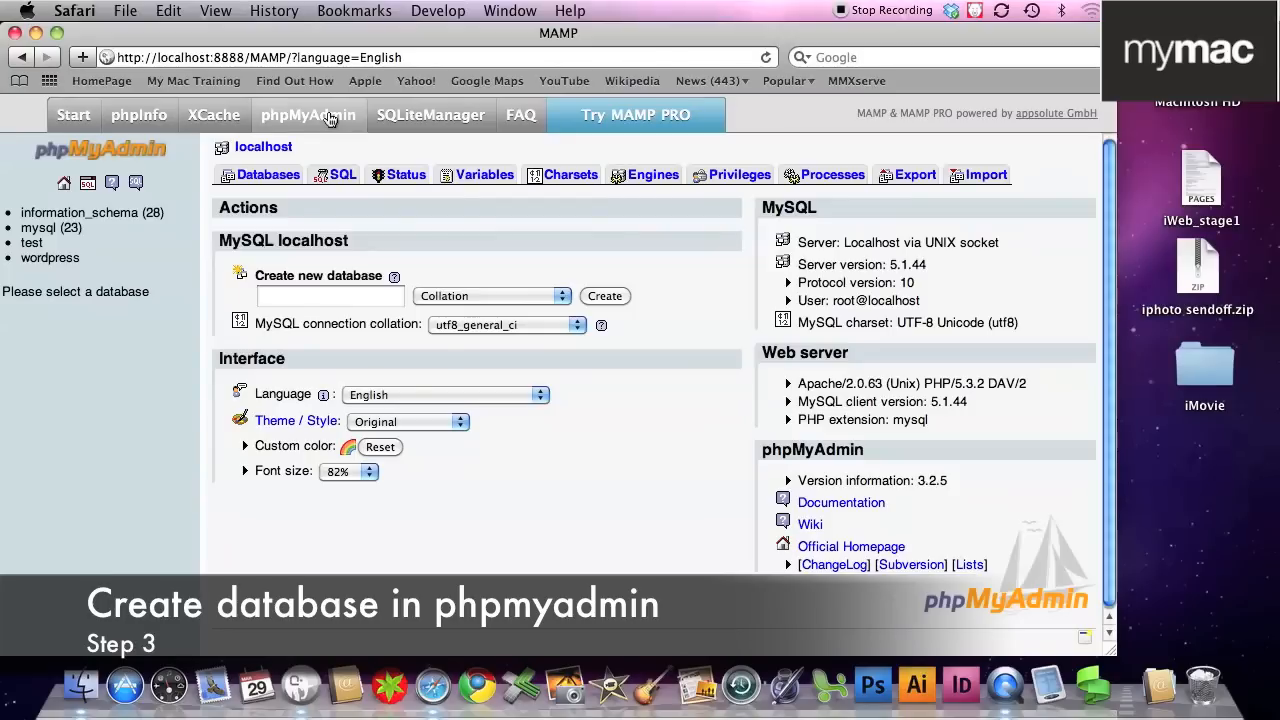
type("w")
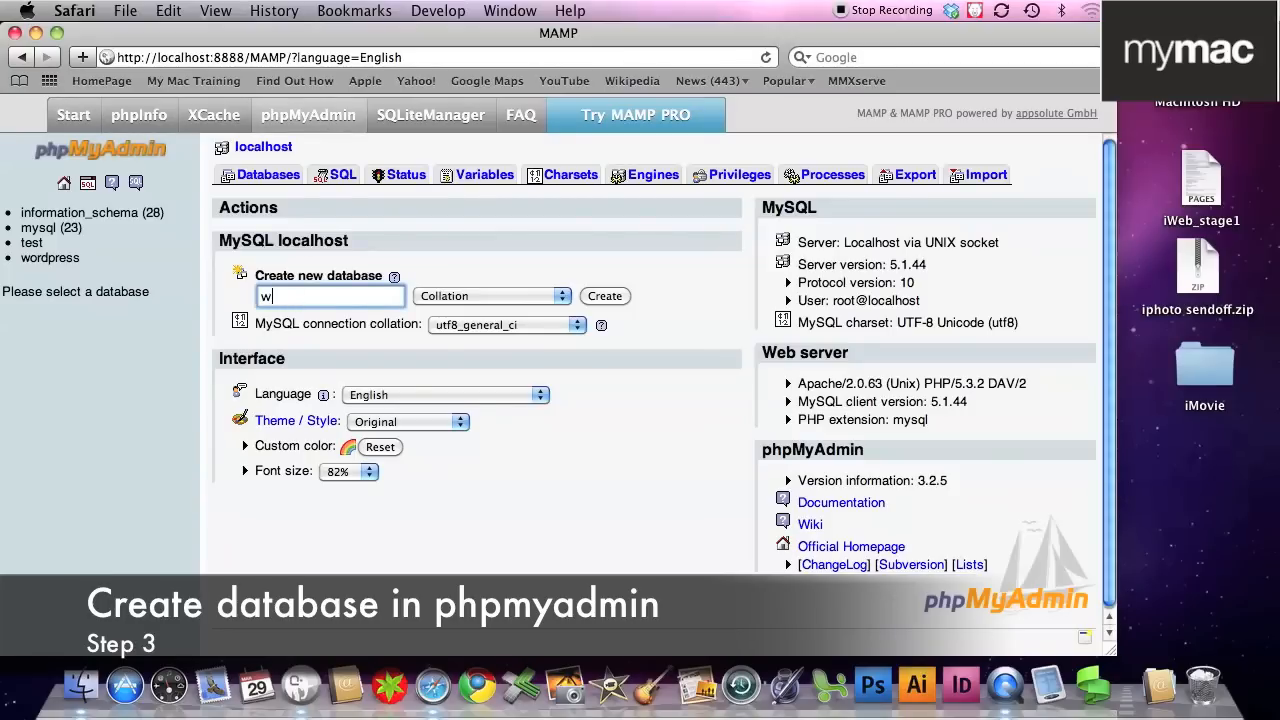
type("ordpress")
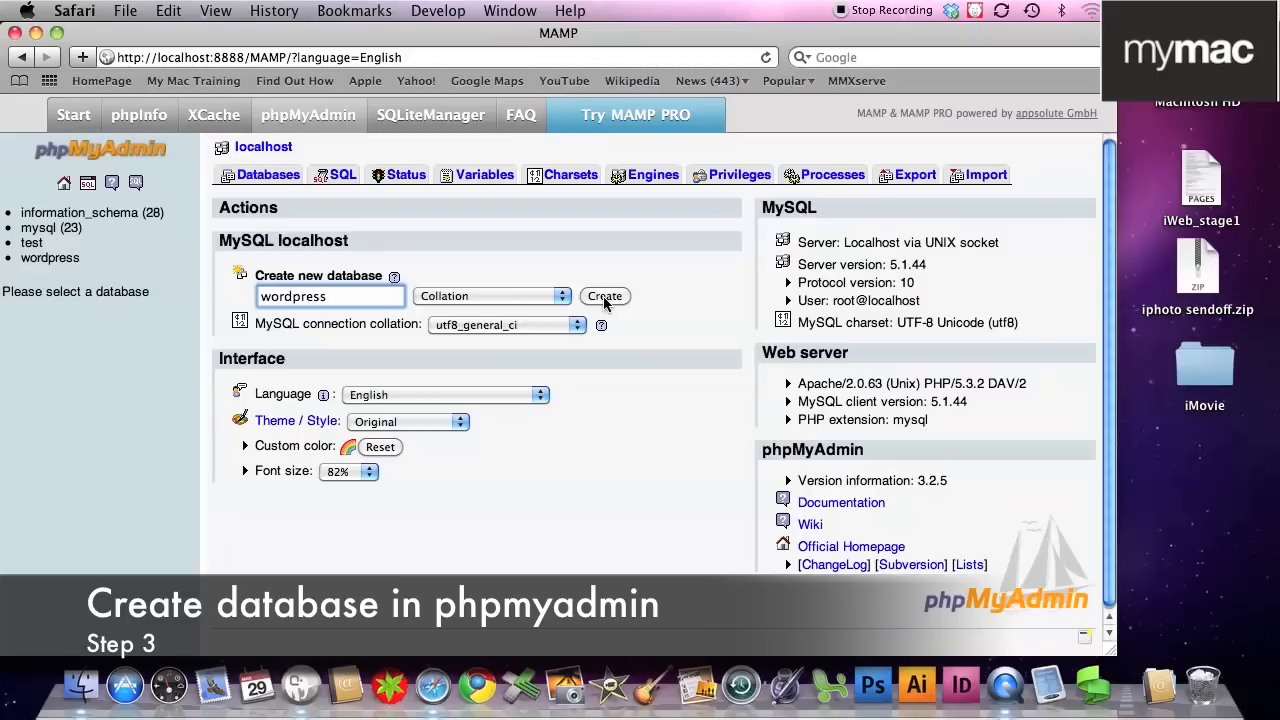
left_click(430, 114)
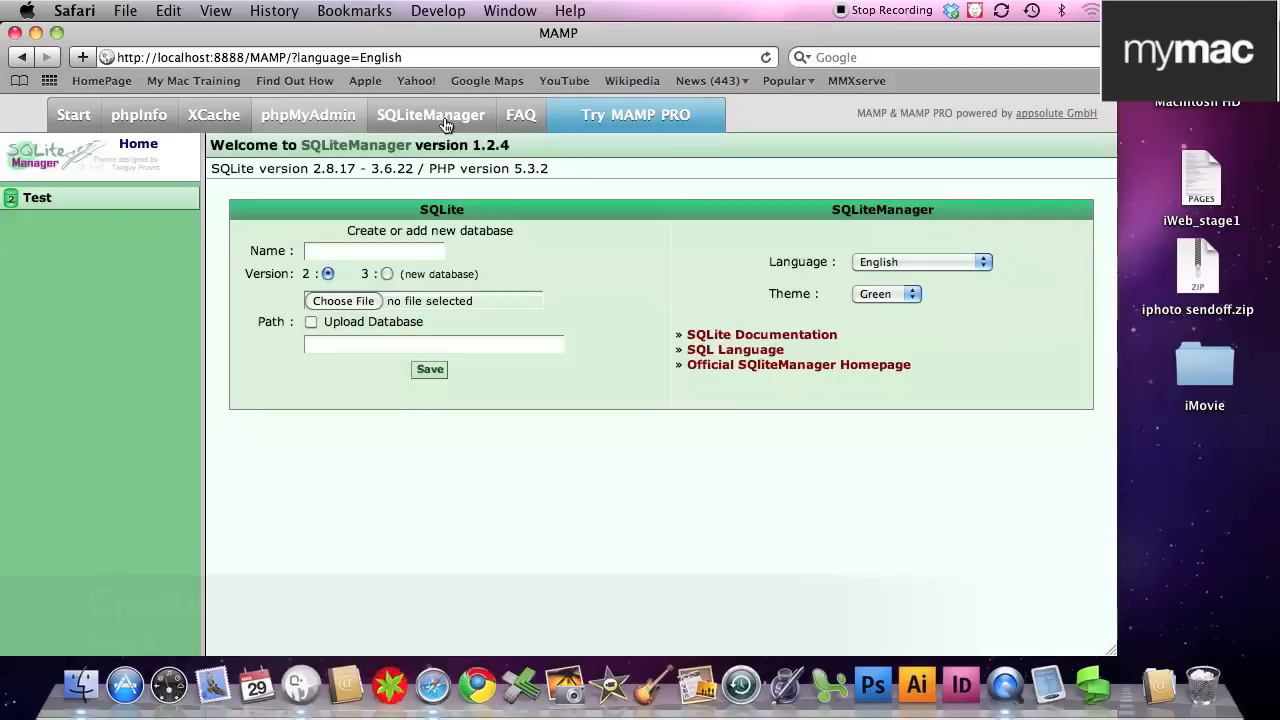
left_click(520, 114)
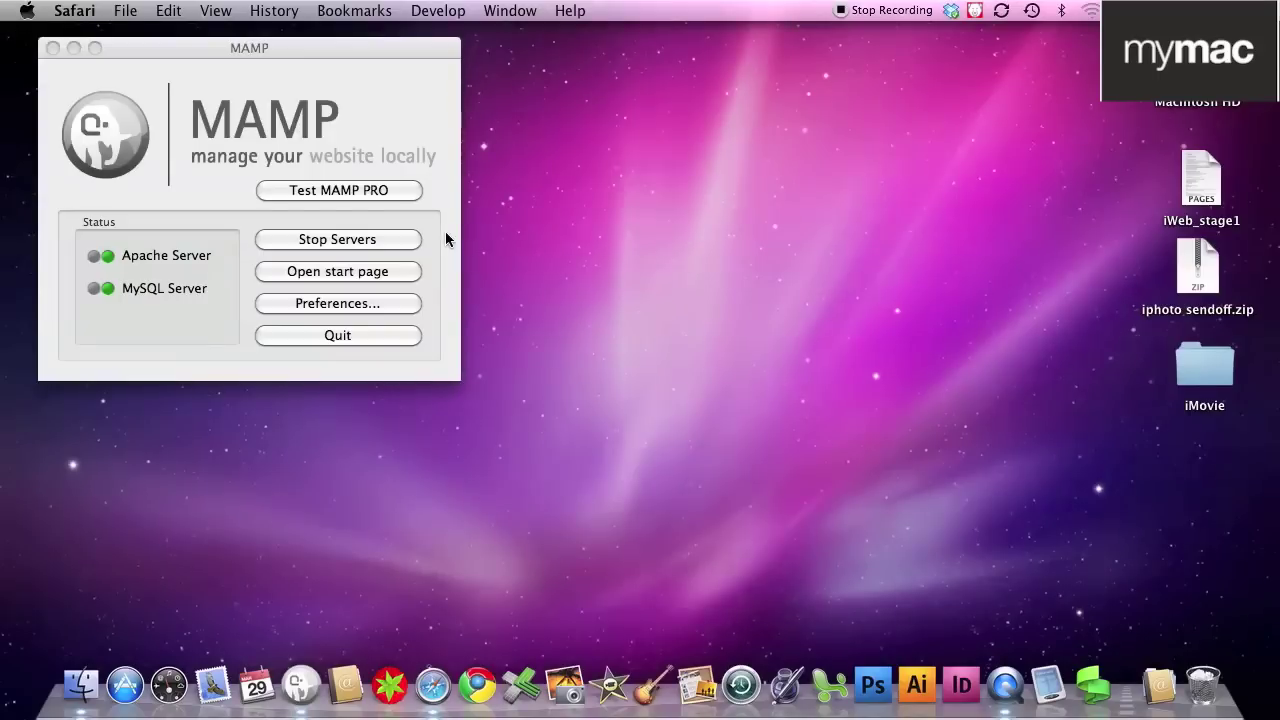
Move the MAMP window aside and load the local site at localhost:8888 in Safari.
left_click_drag(248, 48, 1052, 40)
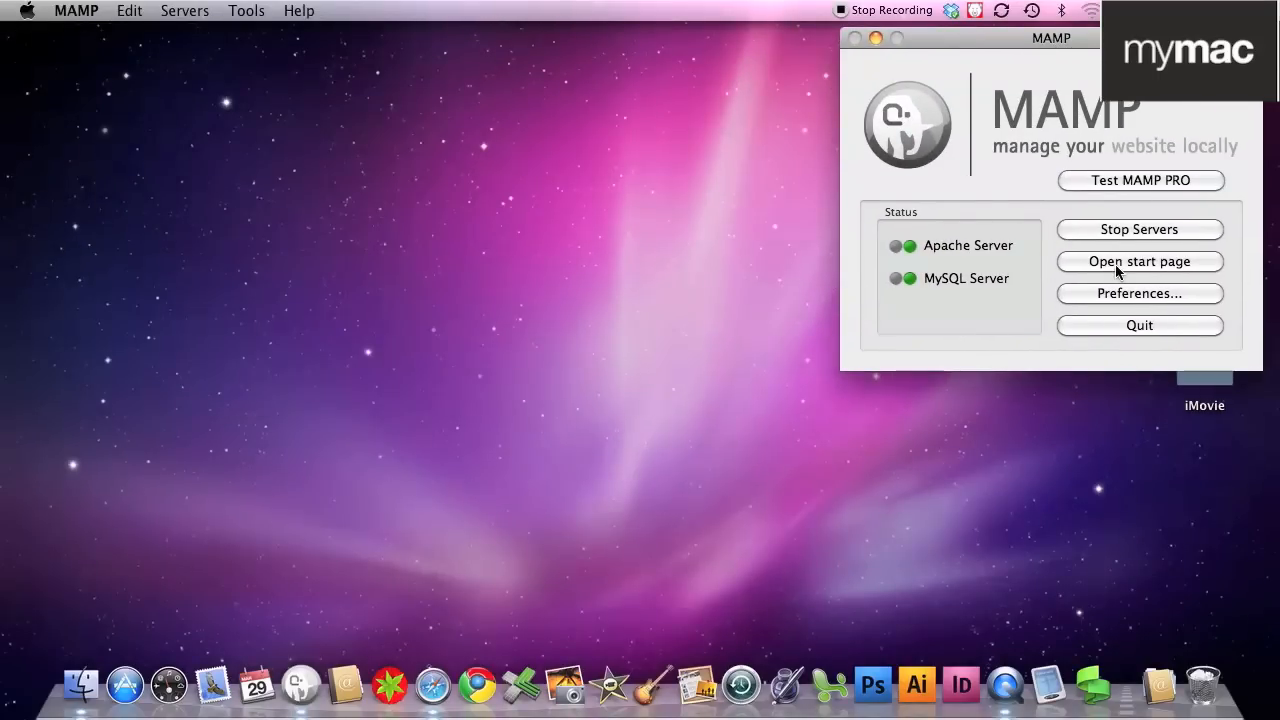
left_click(1140, 260)
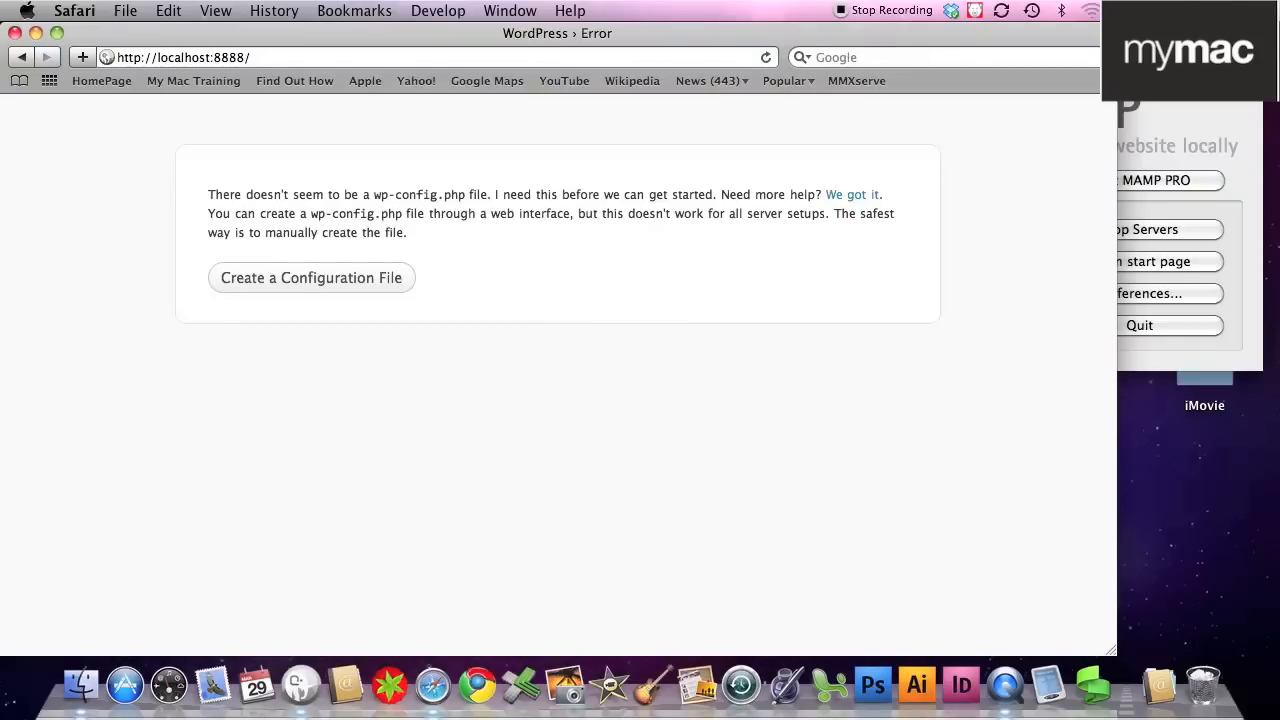
mouse_move(324, 44)
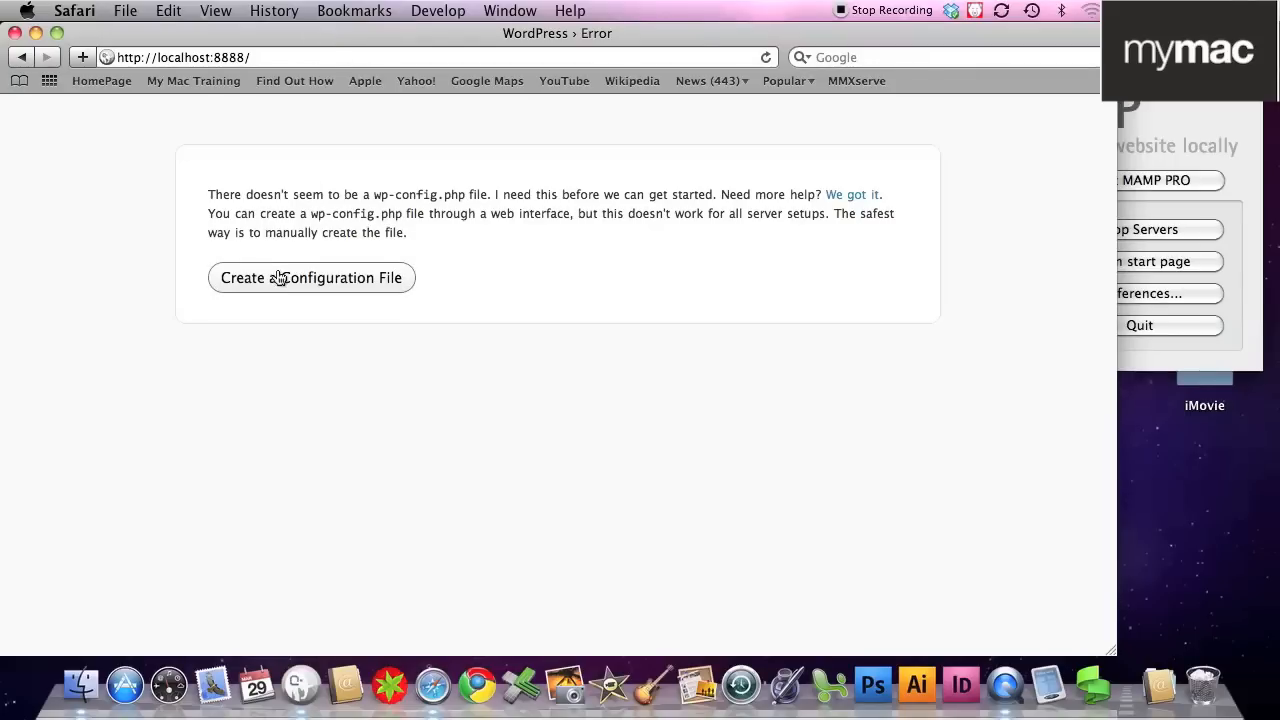
Choose Create a Configuration File to reach the setup-config introduction page.
left_click(312, 276)
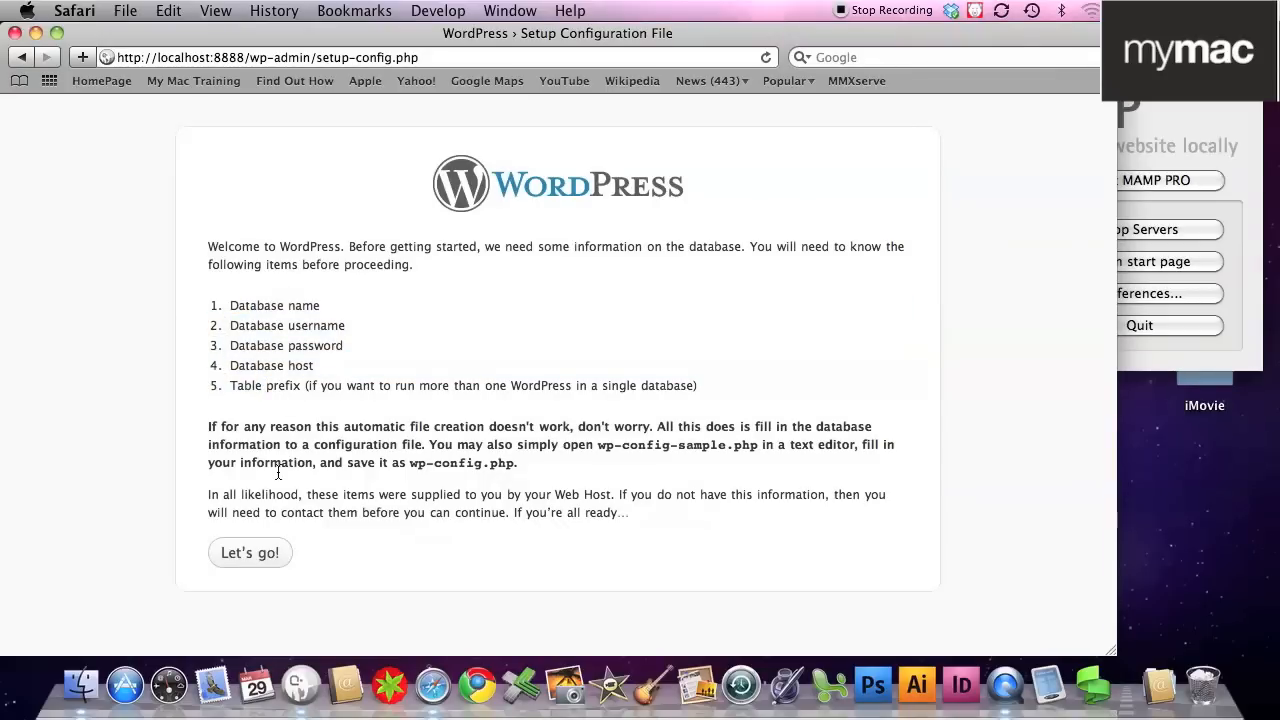
Fill in the wordpress database with user and password 'root' and submit the connection details.
left_click(248, 552)
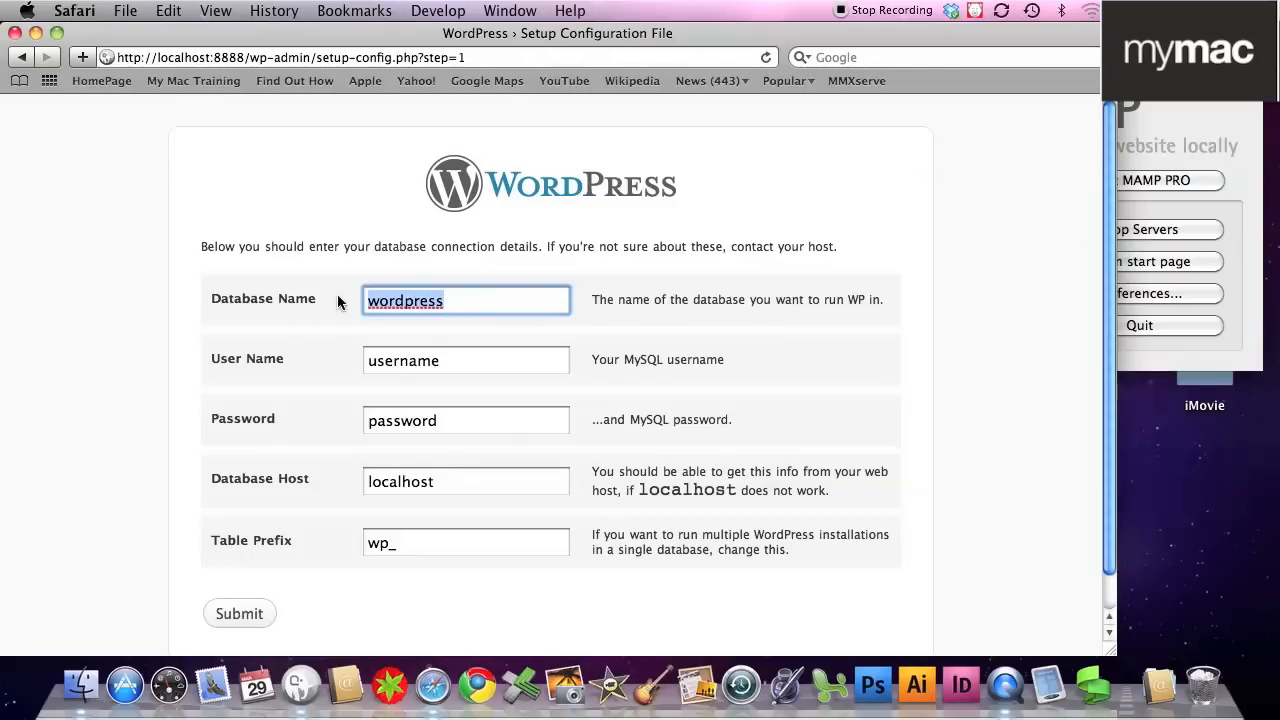
left_click(464, 360)
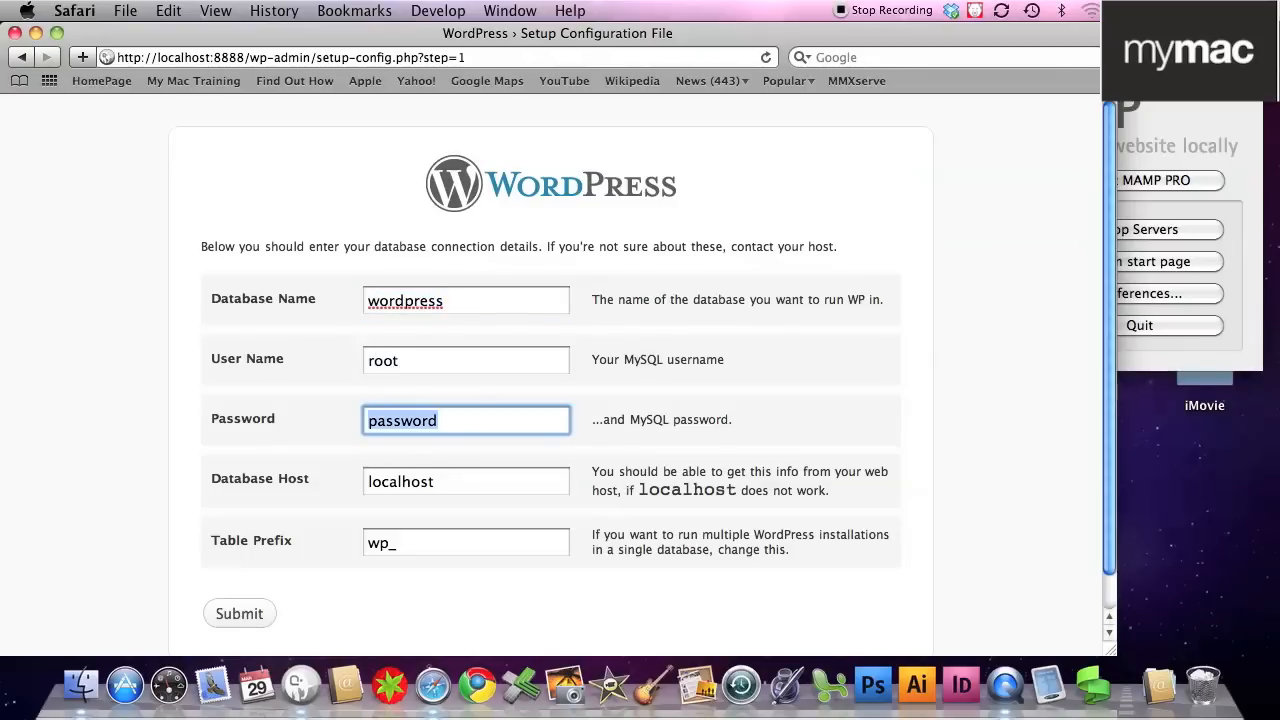
type("ro")
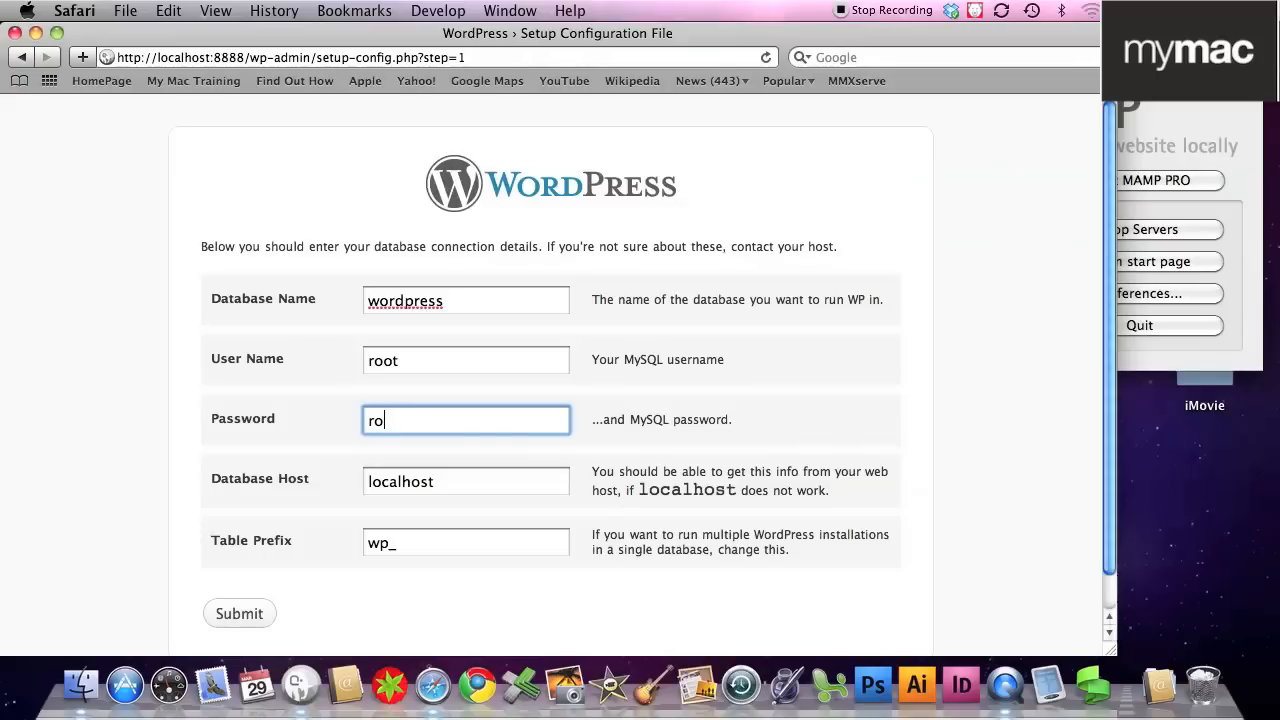
type("ot")
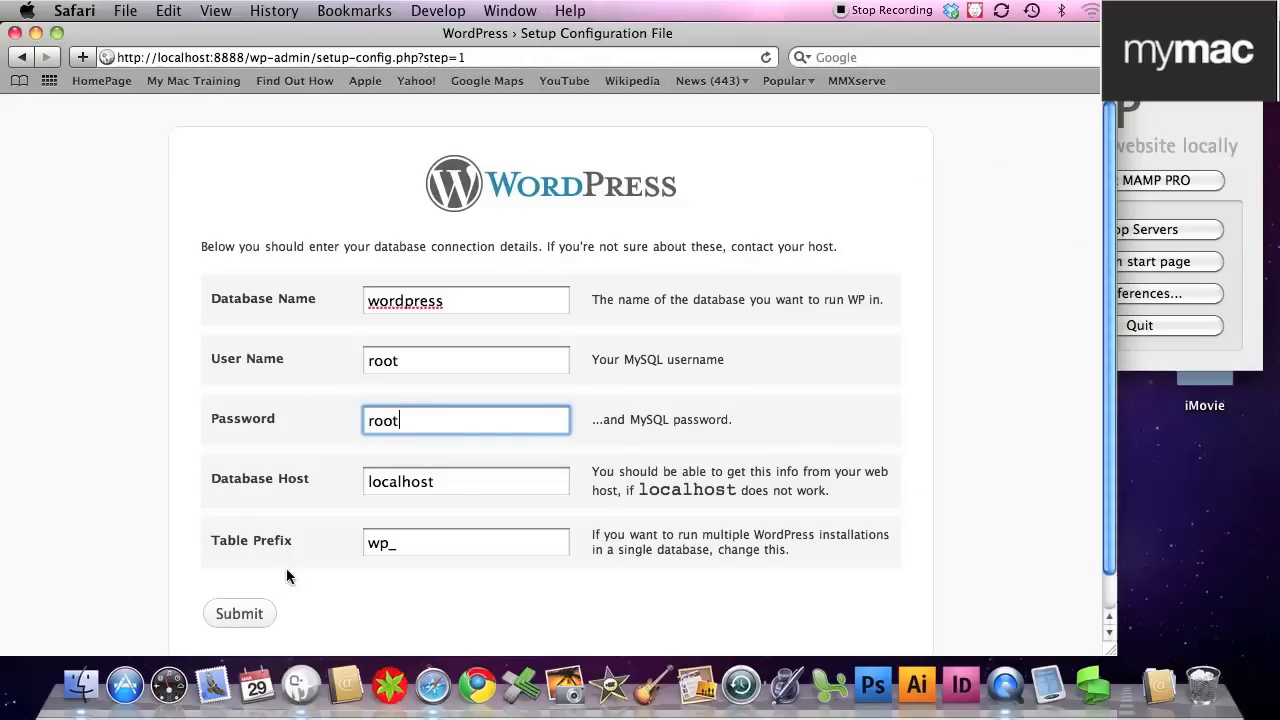
left_click(240, 612)
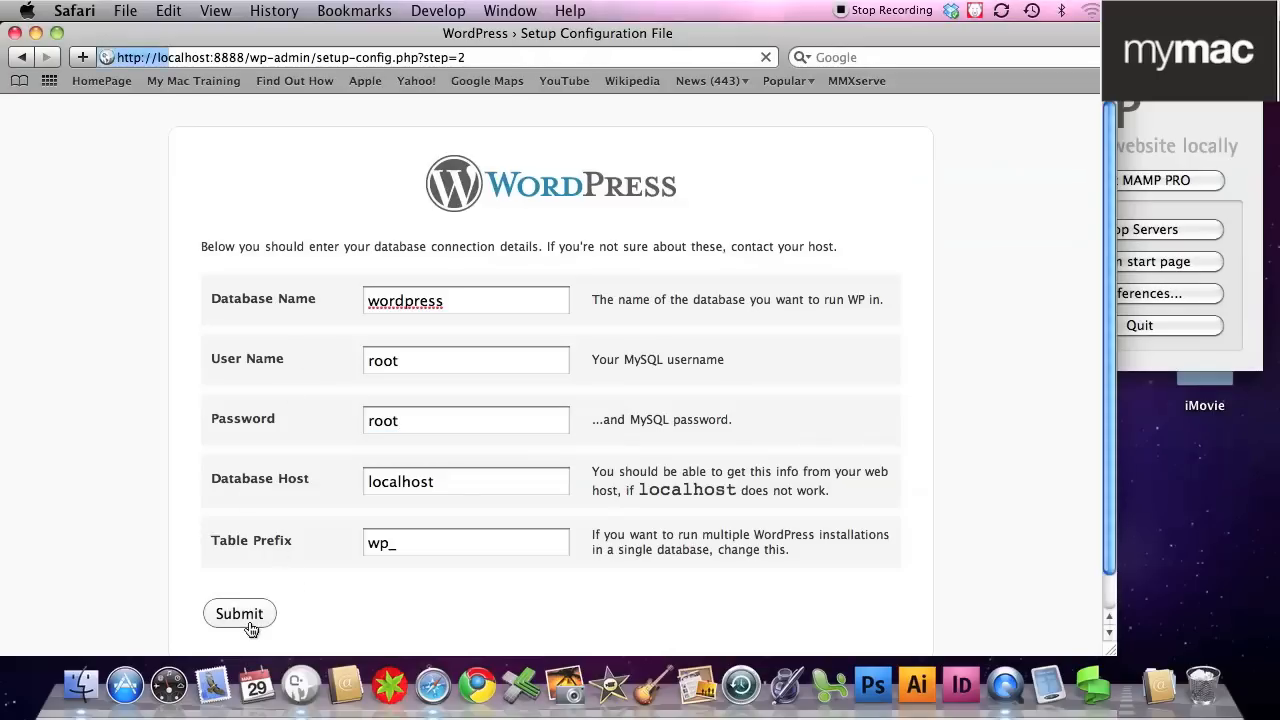
left_click(240, 612)
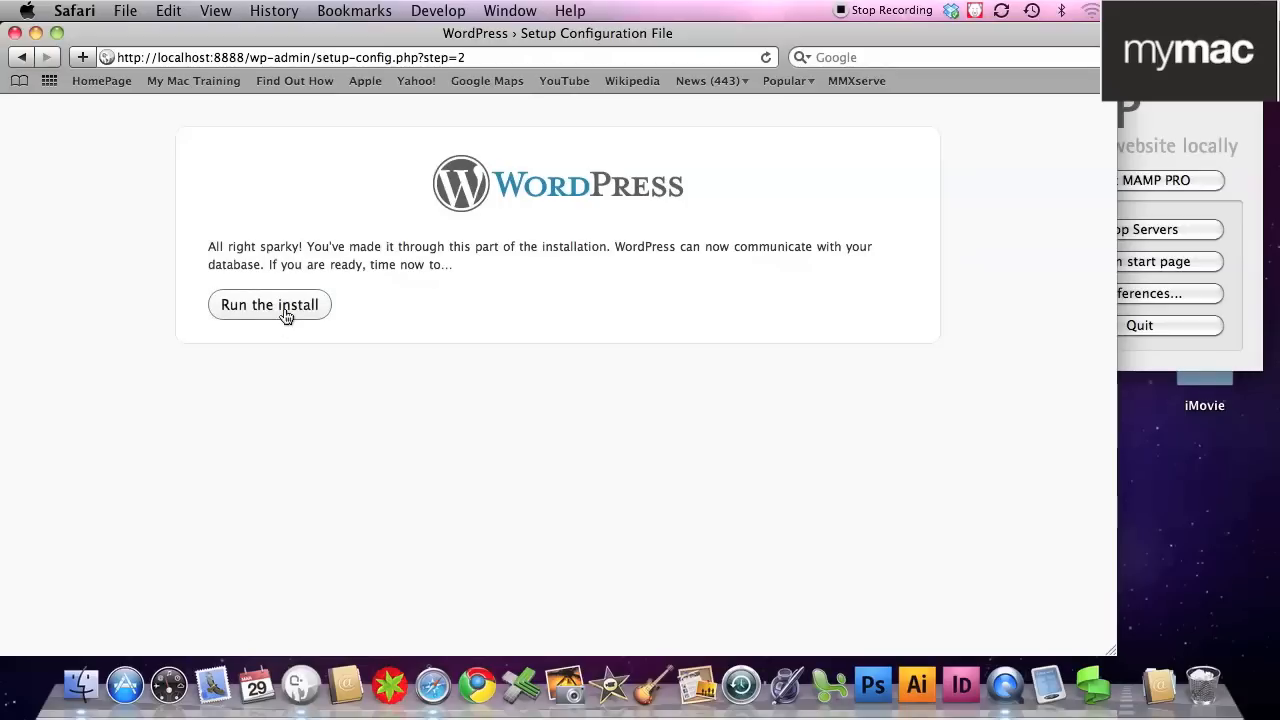
Install WordPress with site title 'My Mac', admin password and email, hidden from search engines.
left_click(268, 304)
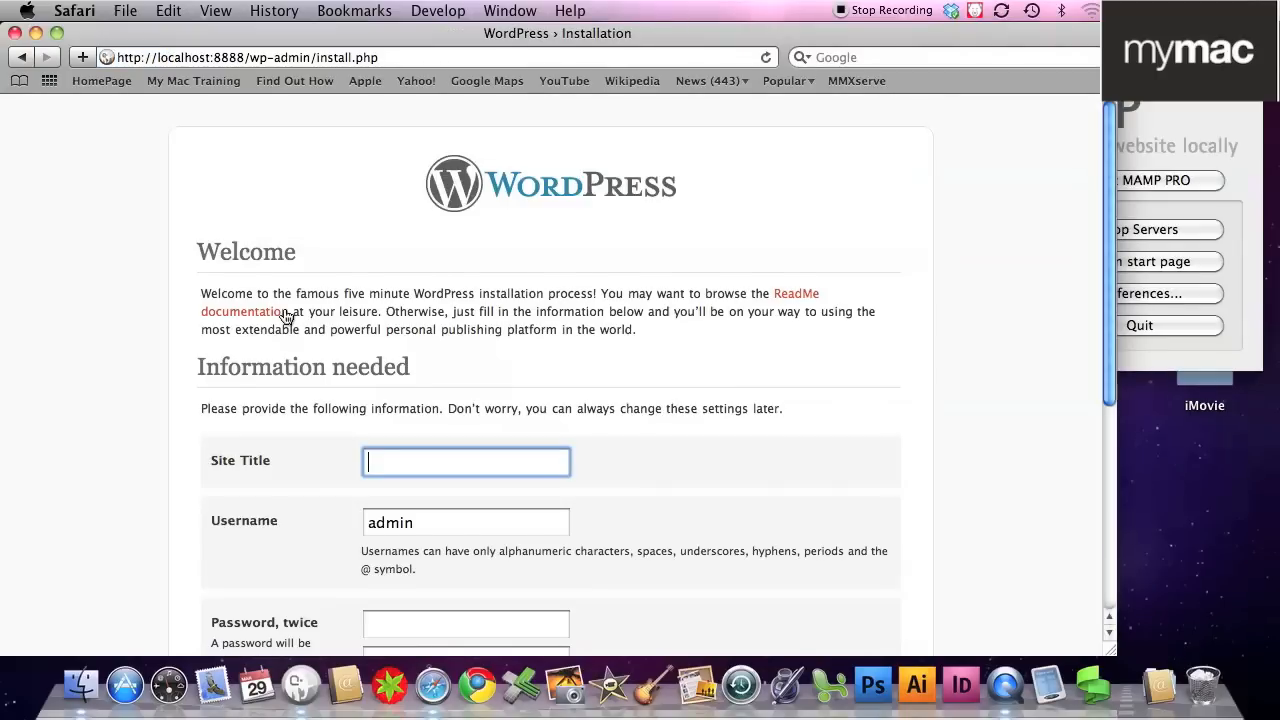
type("My M")
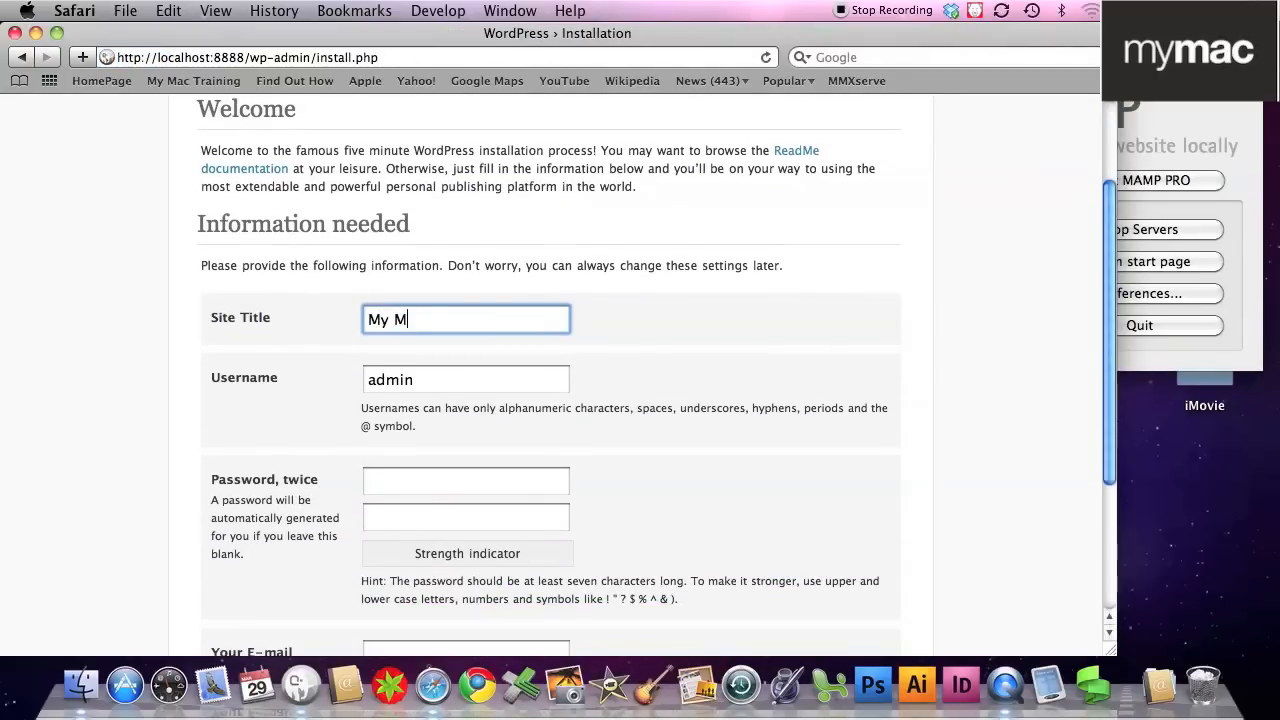
type("ac")
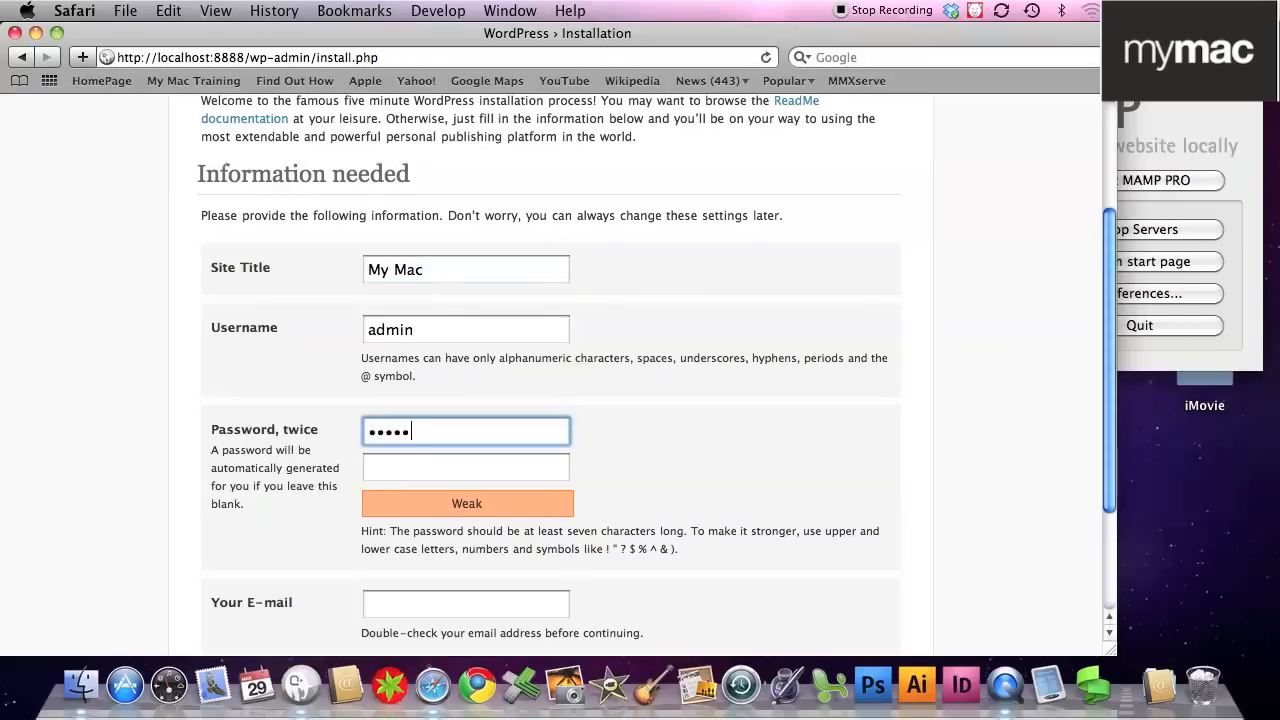
type("•••••")
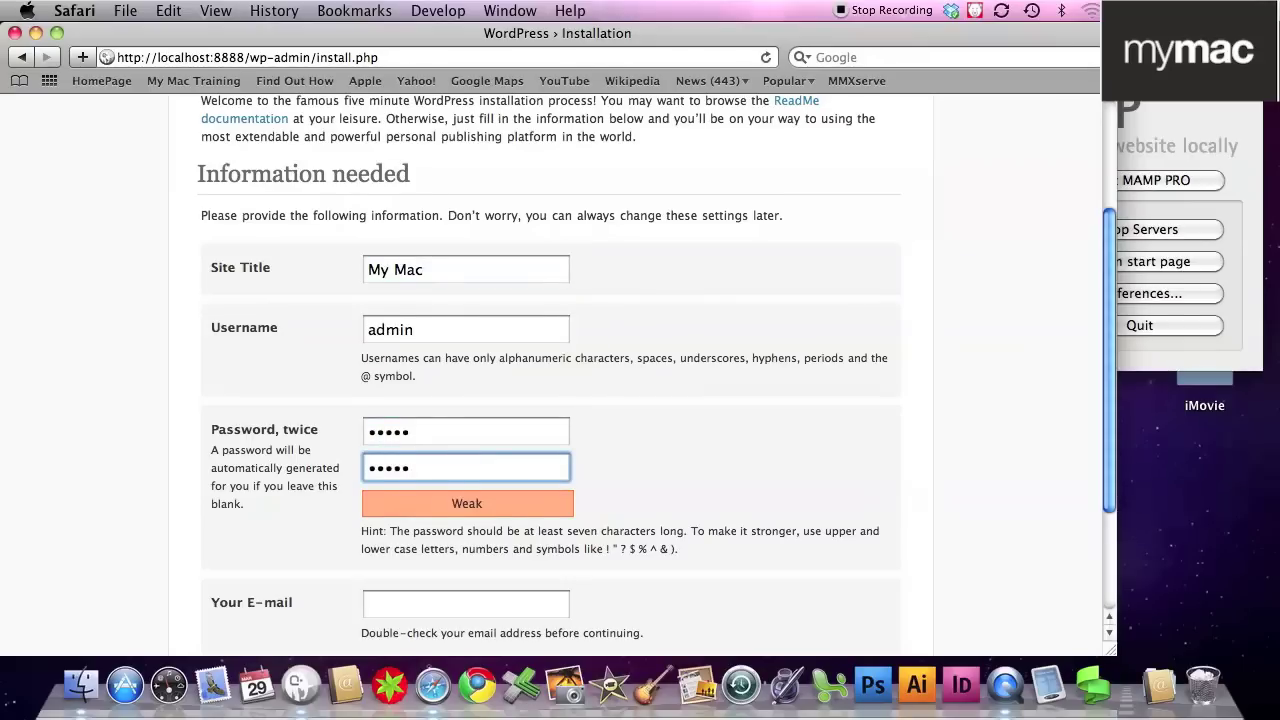
scroll("down", 3)
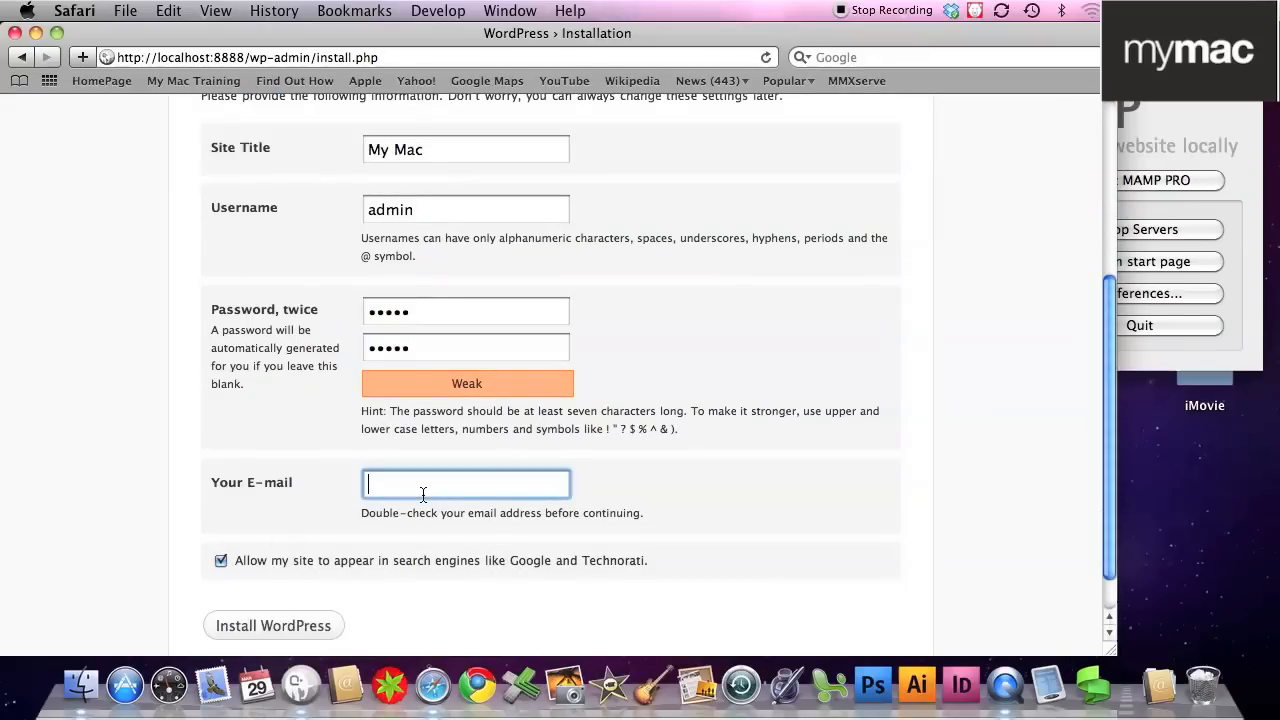
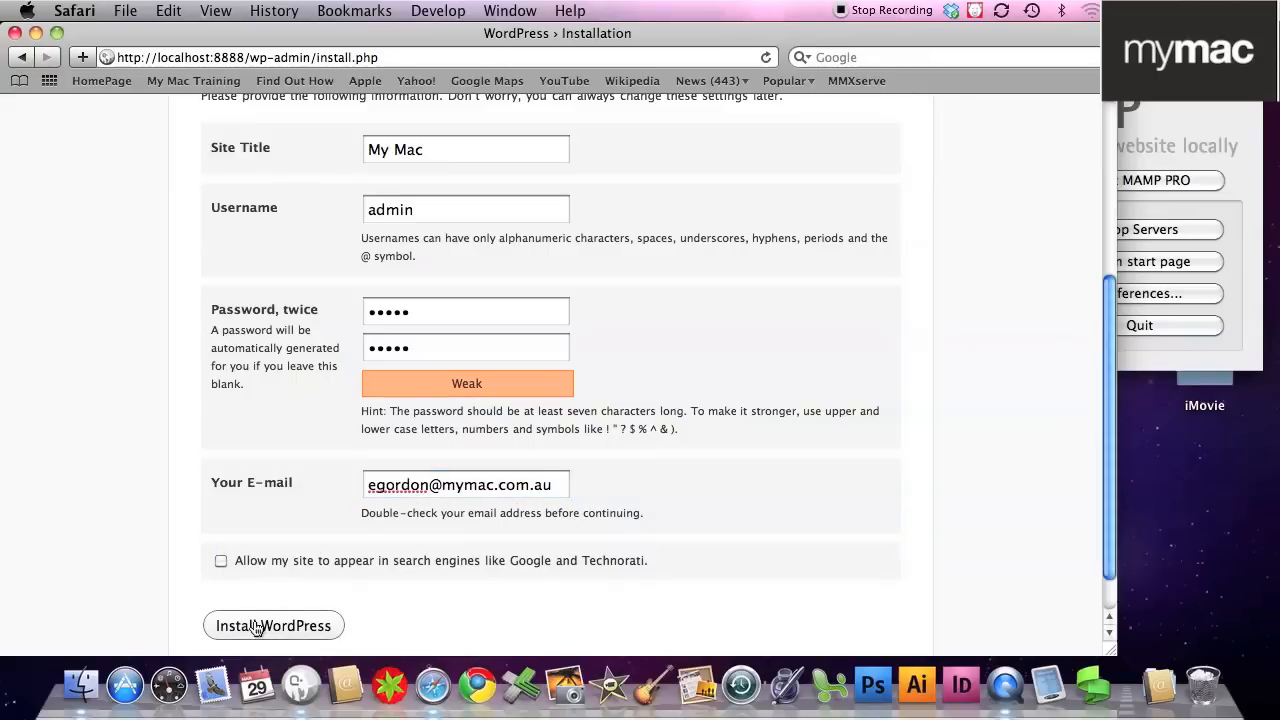
left_click(272, 624)
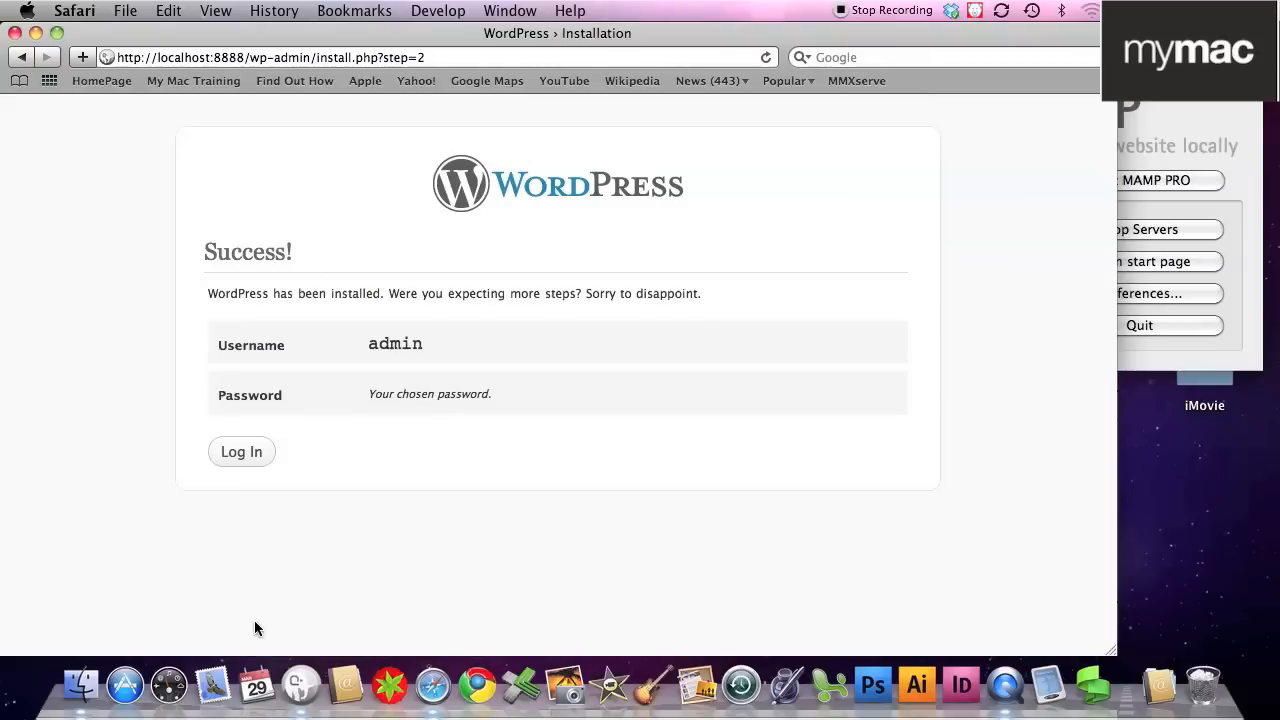
Log in as admin with the password and reach the My Mac dashboard.
left_click(240, 452)
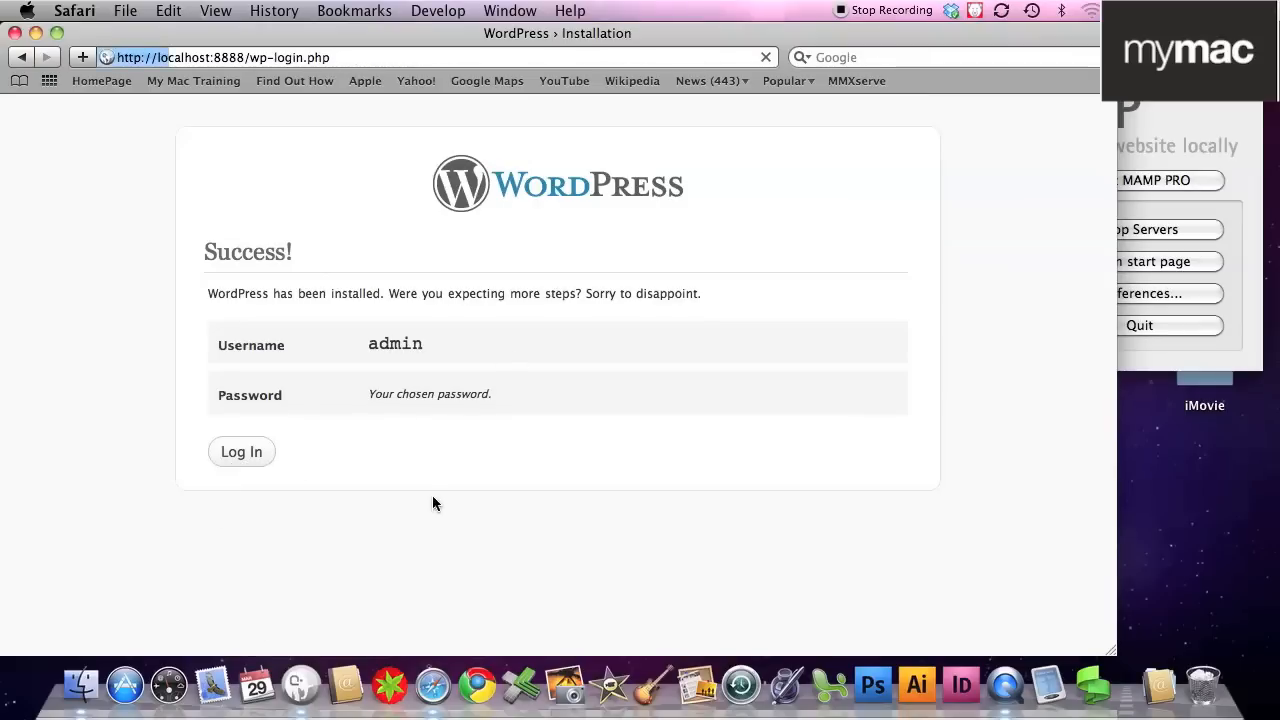
left_click(240, 452)
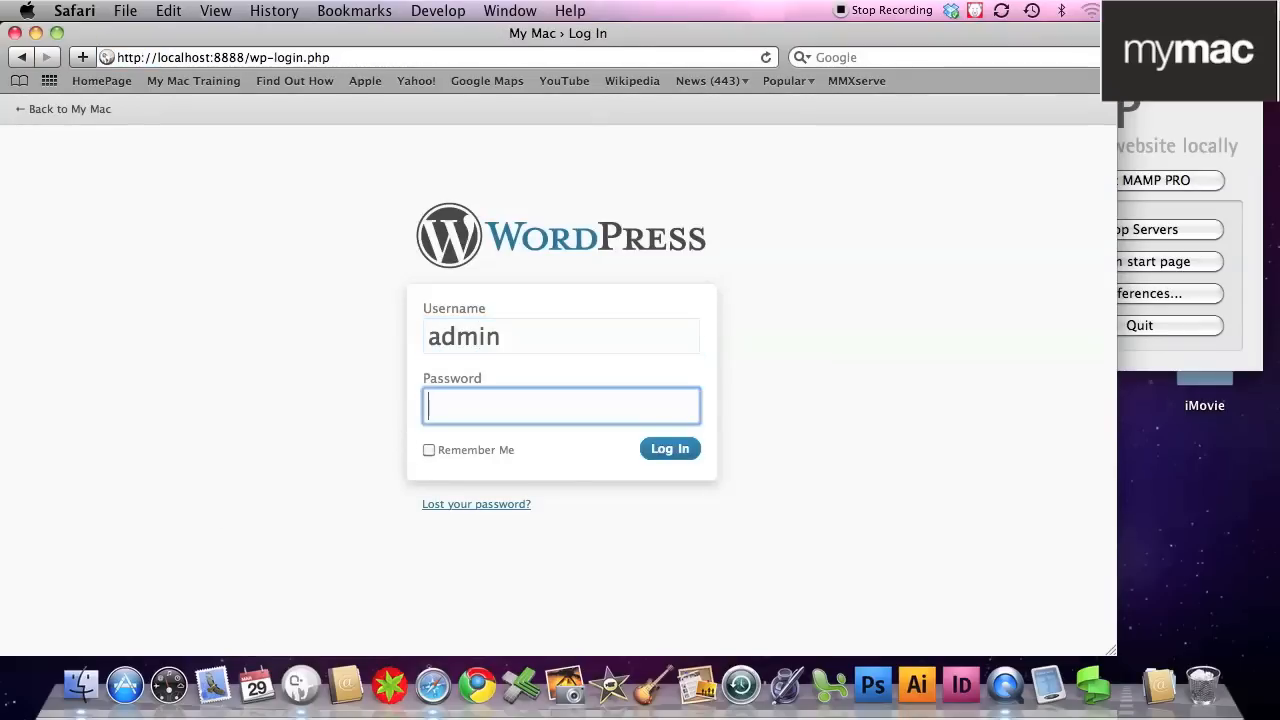
left_click(668, 448)
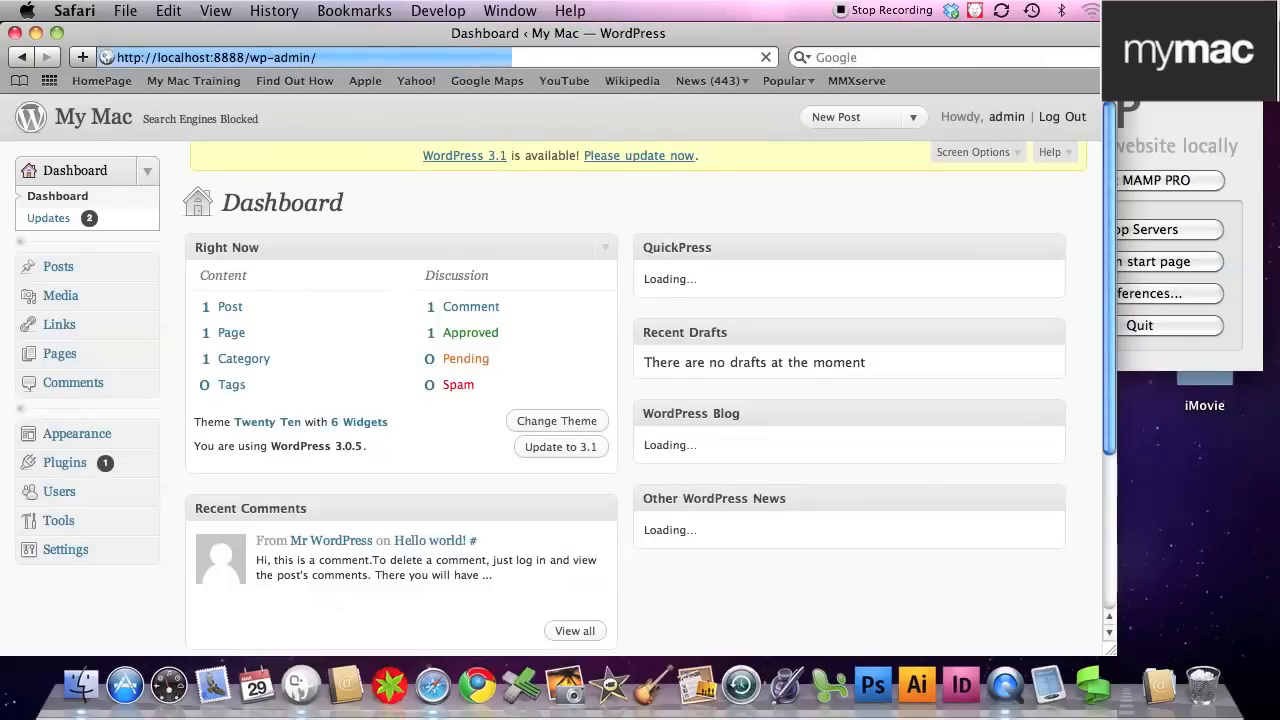